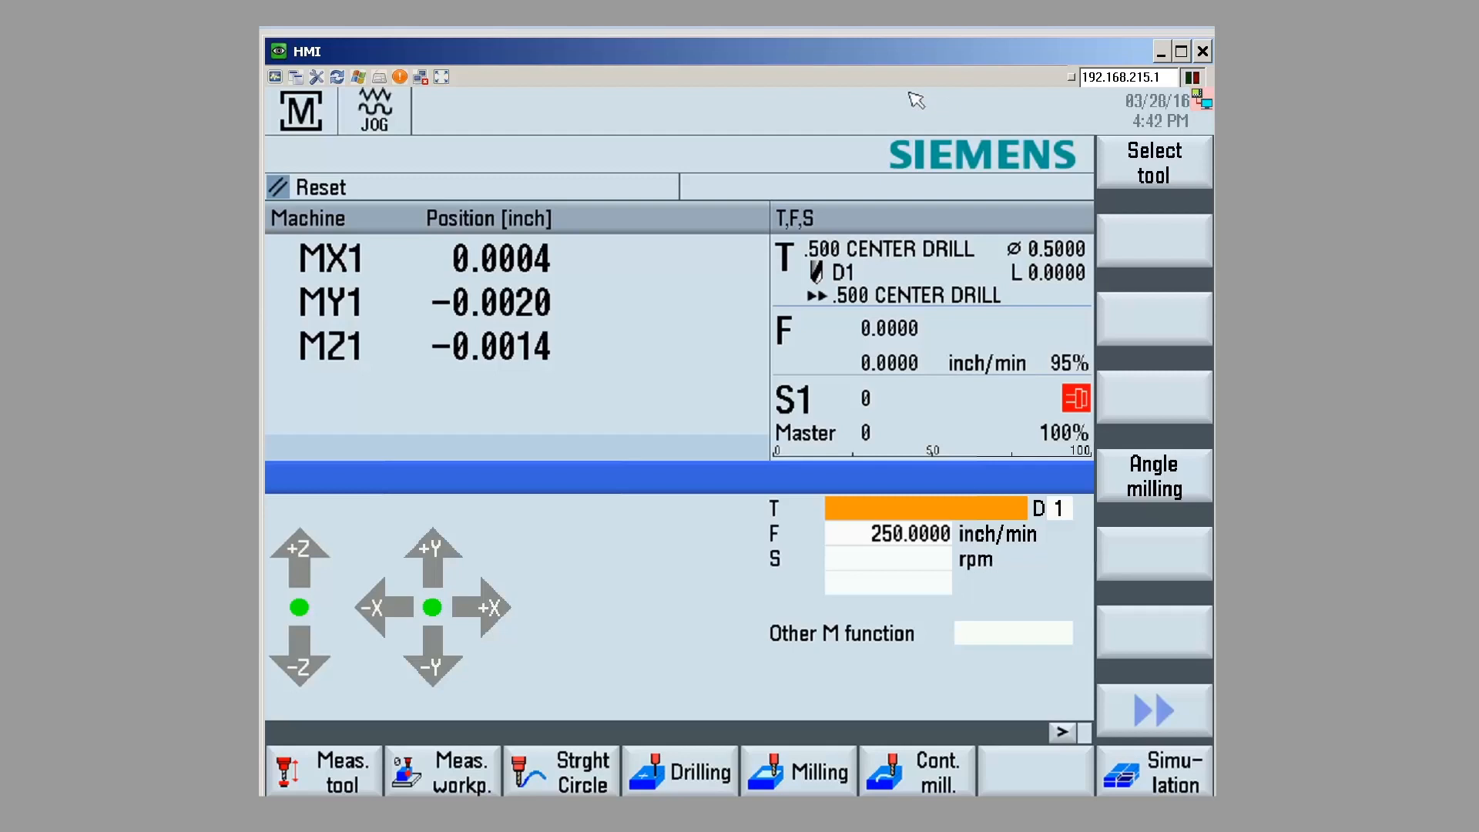
{"action": "mouse_move", "coordinate": [781, 116]}
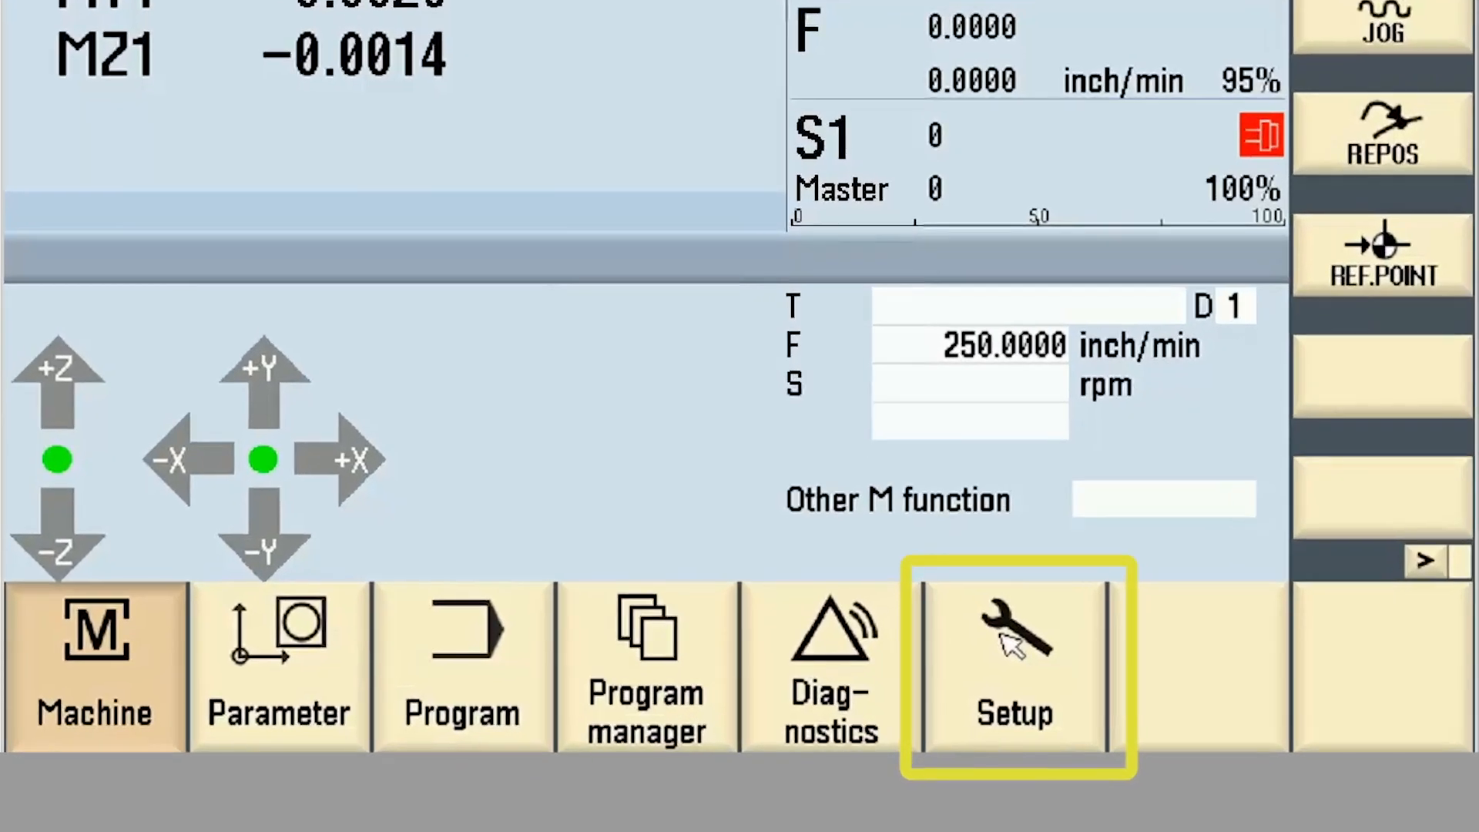
Step: Enter the Setup area showing the machine configuration with four axes
{"action": "left_click", "coordinate": [1014, 666]}
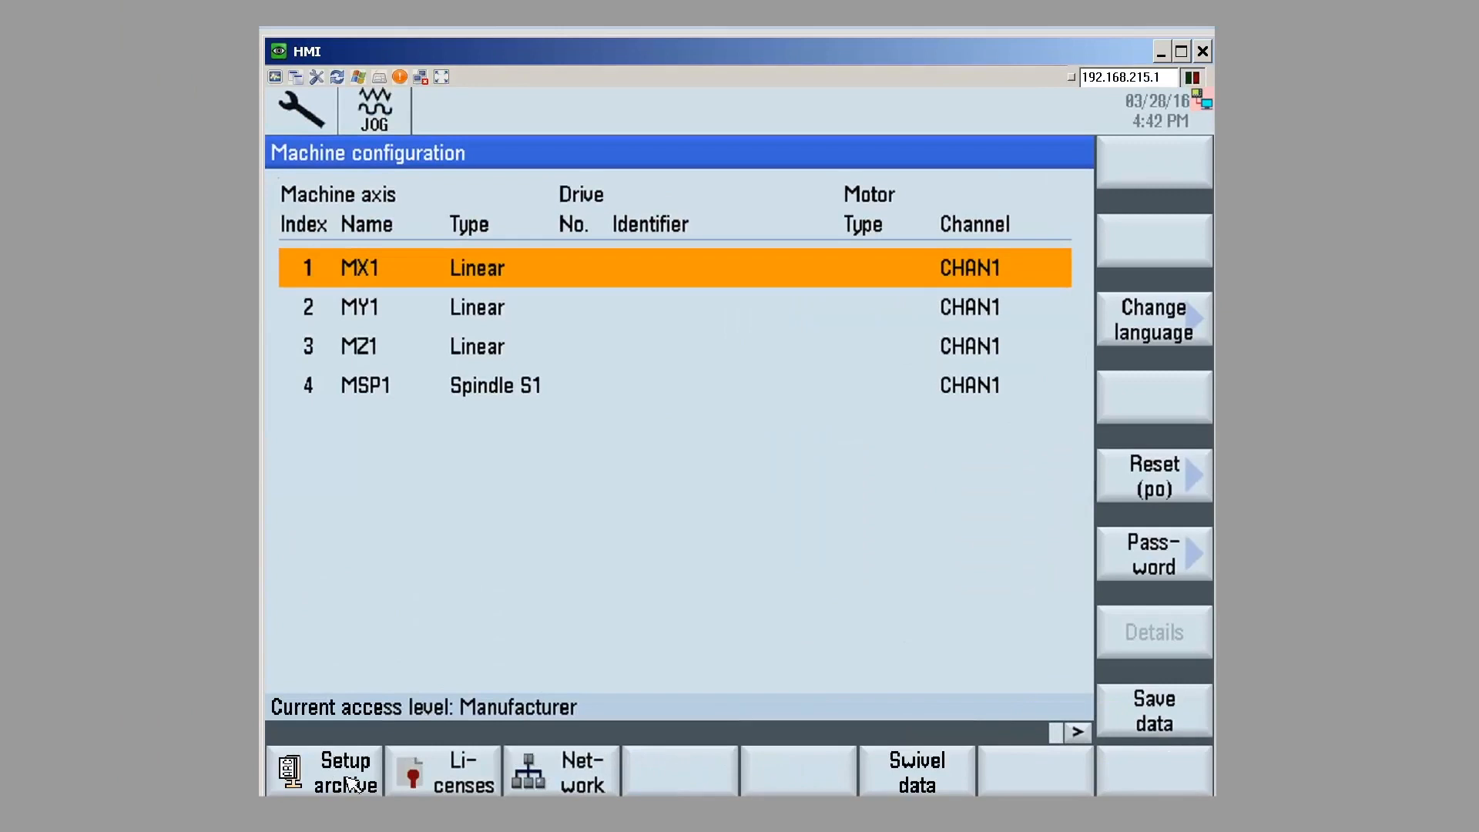
Step: Bring up the Setup archive screen with Create setup archive selected
{"action": "left_click", "coordinate": [329, 772]}
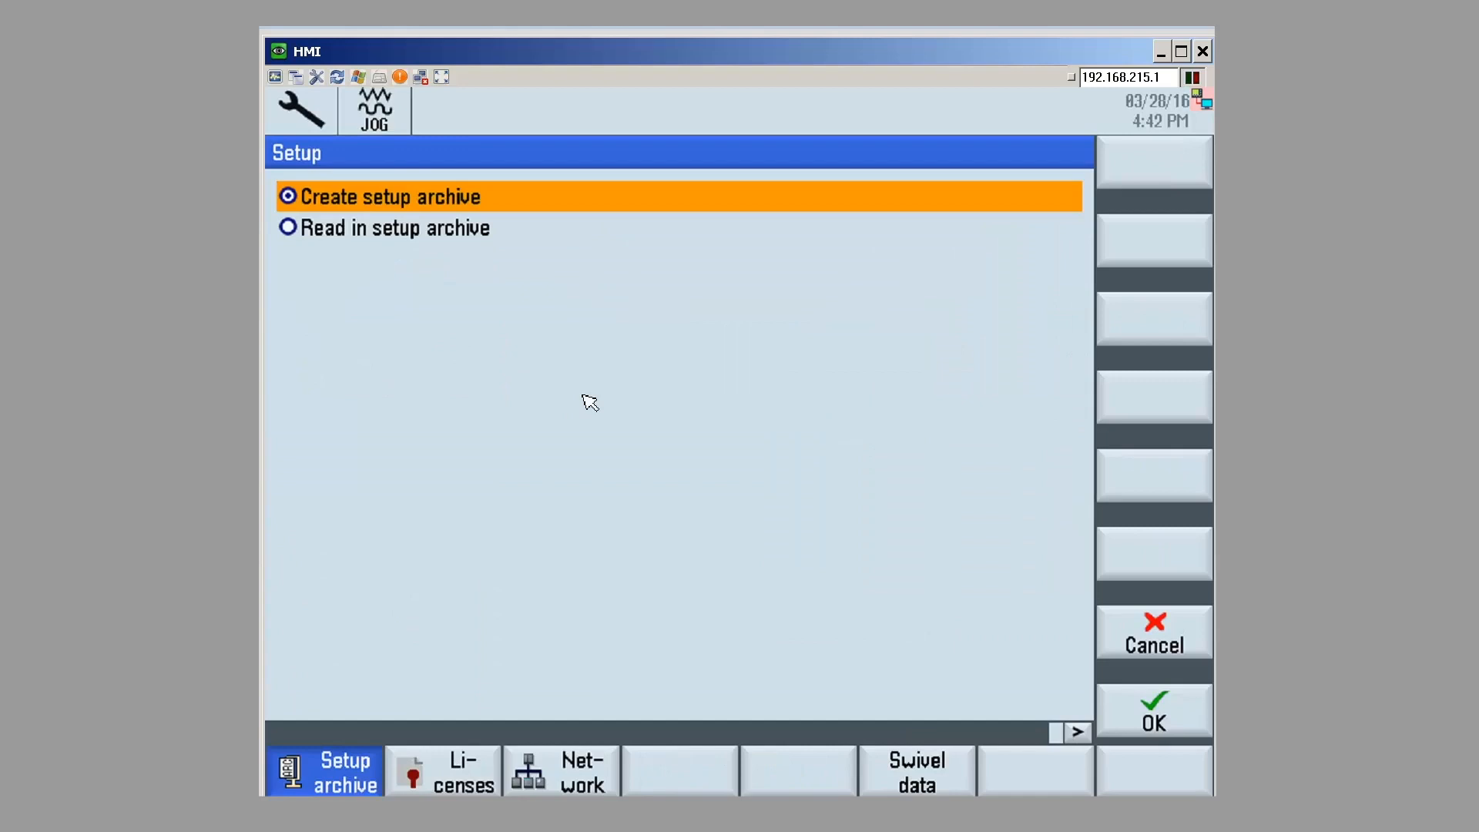
{"action": "mouse_move", "coordinate": [755, 342]}
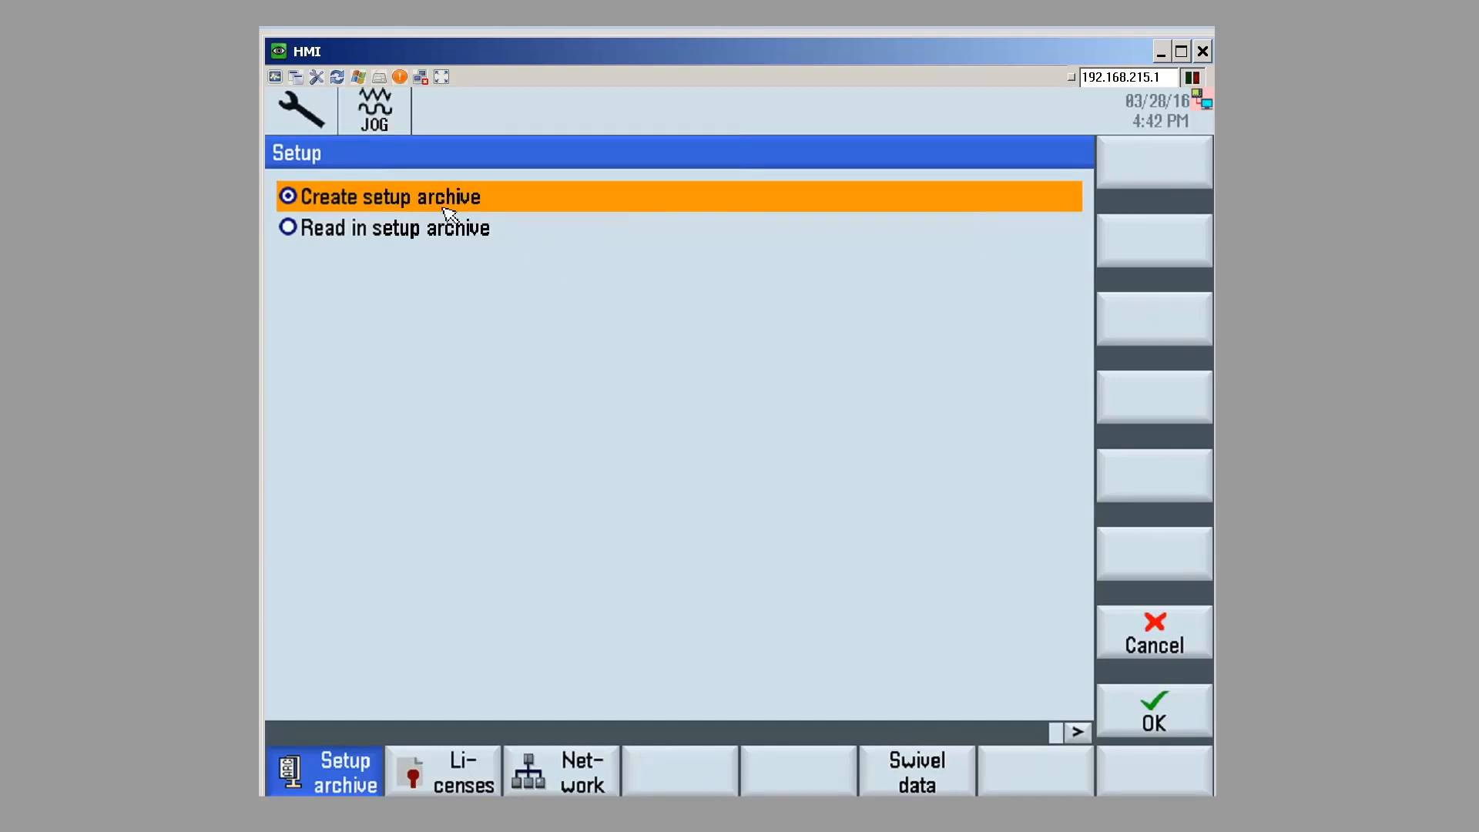
{"action": "mouse_move", "coordinate": [1151, 703]}
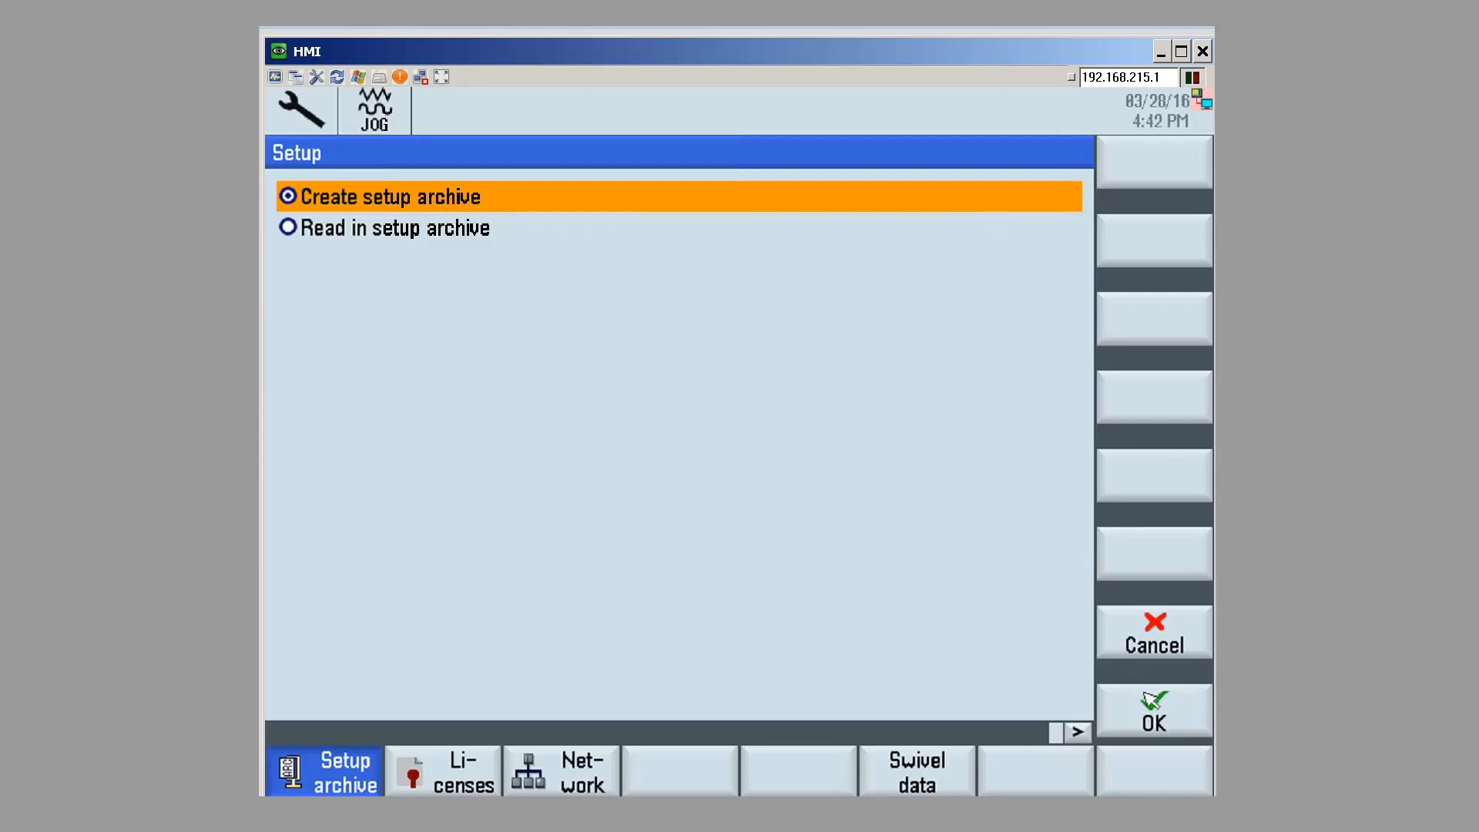
Step: Start a new archive with only NC data and the comment SIMULATION MACHINE
{"action": "left_click", "coordinate": [1152, 712]}
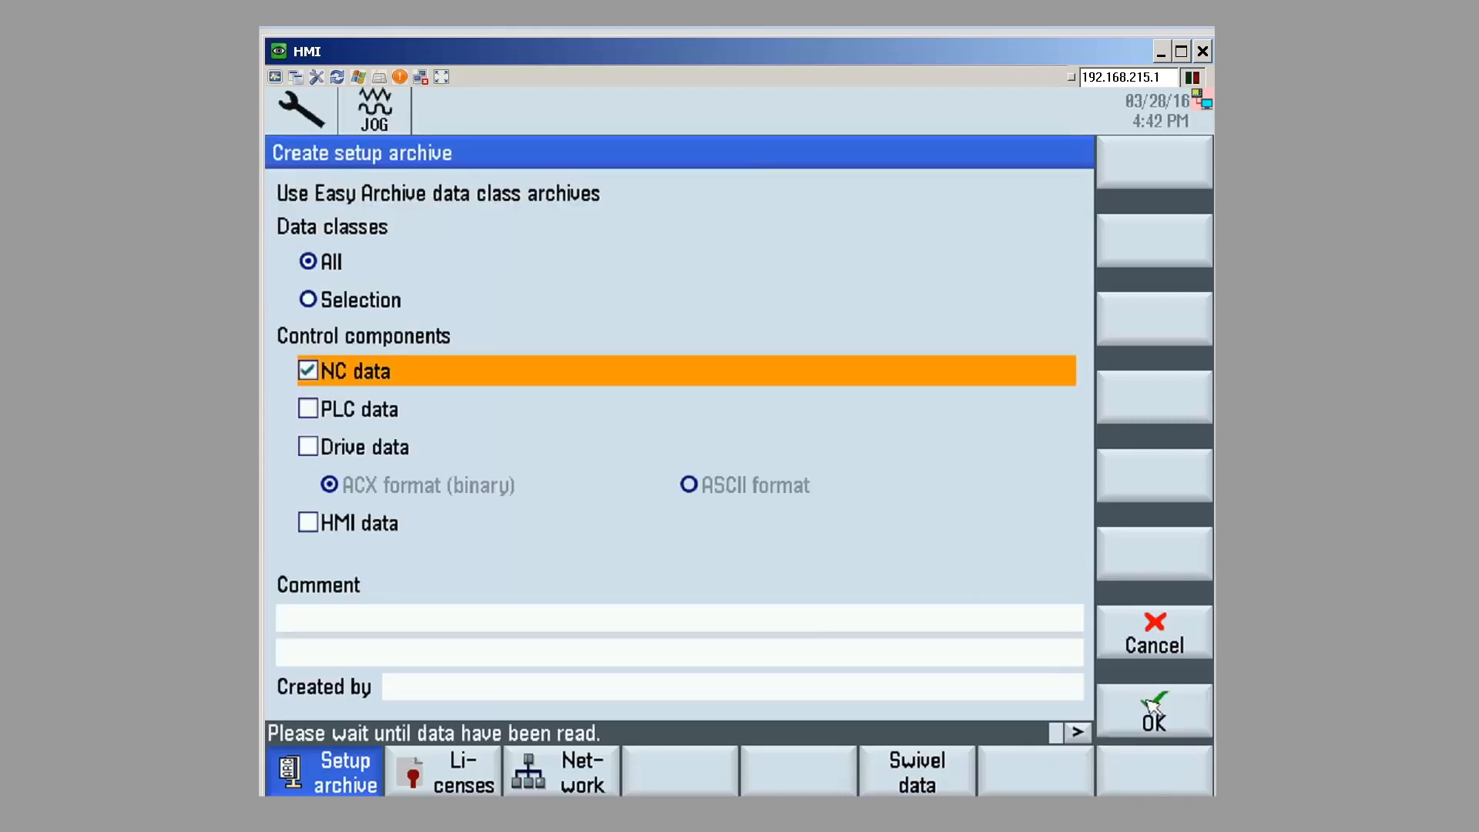
{"action": "mouse_move", "coordinate": [468, 405]}
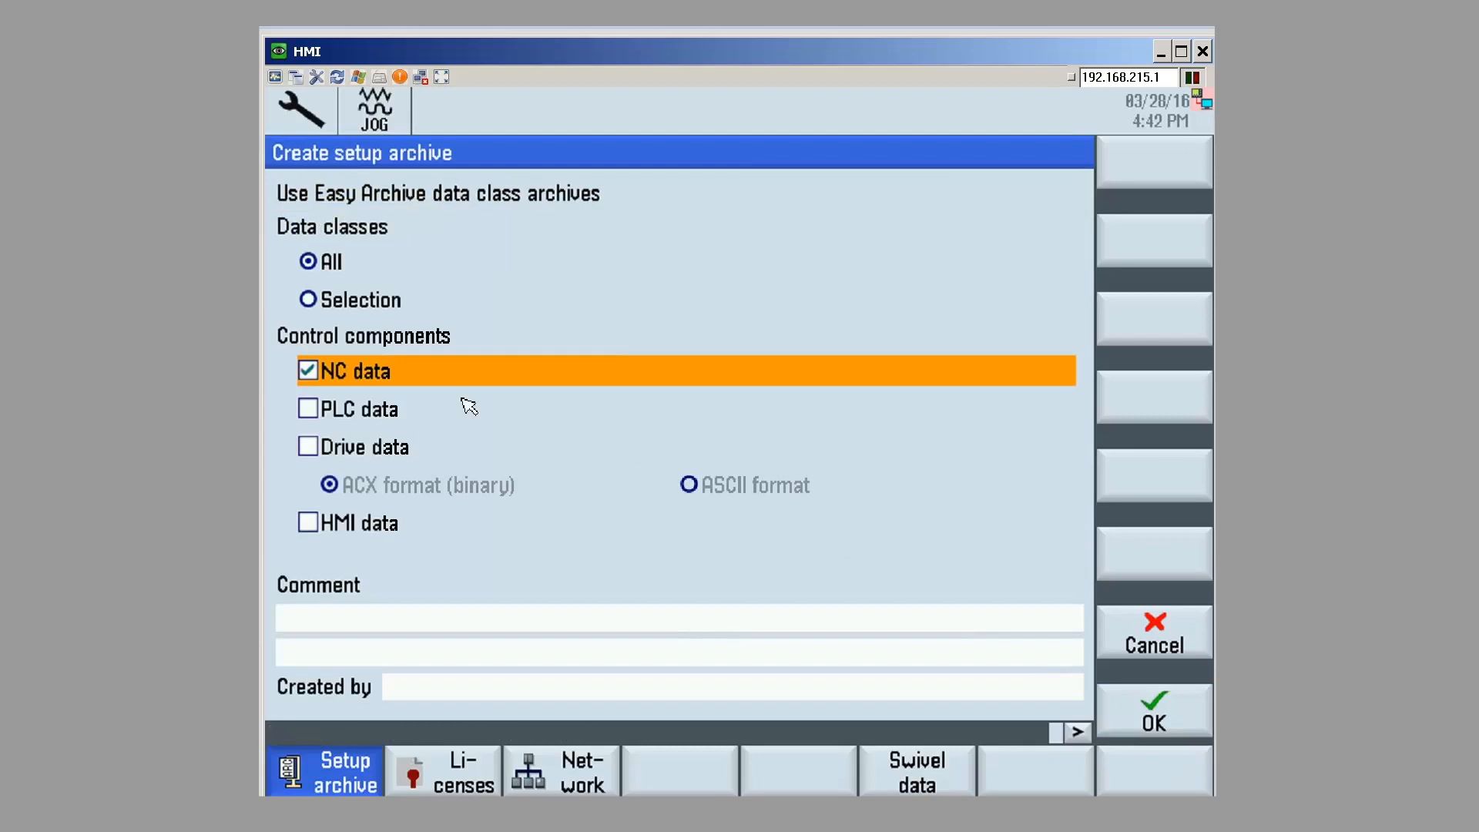
{"action": "mouse_move", "coordinate": [382, 387]}
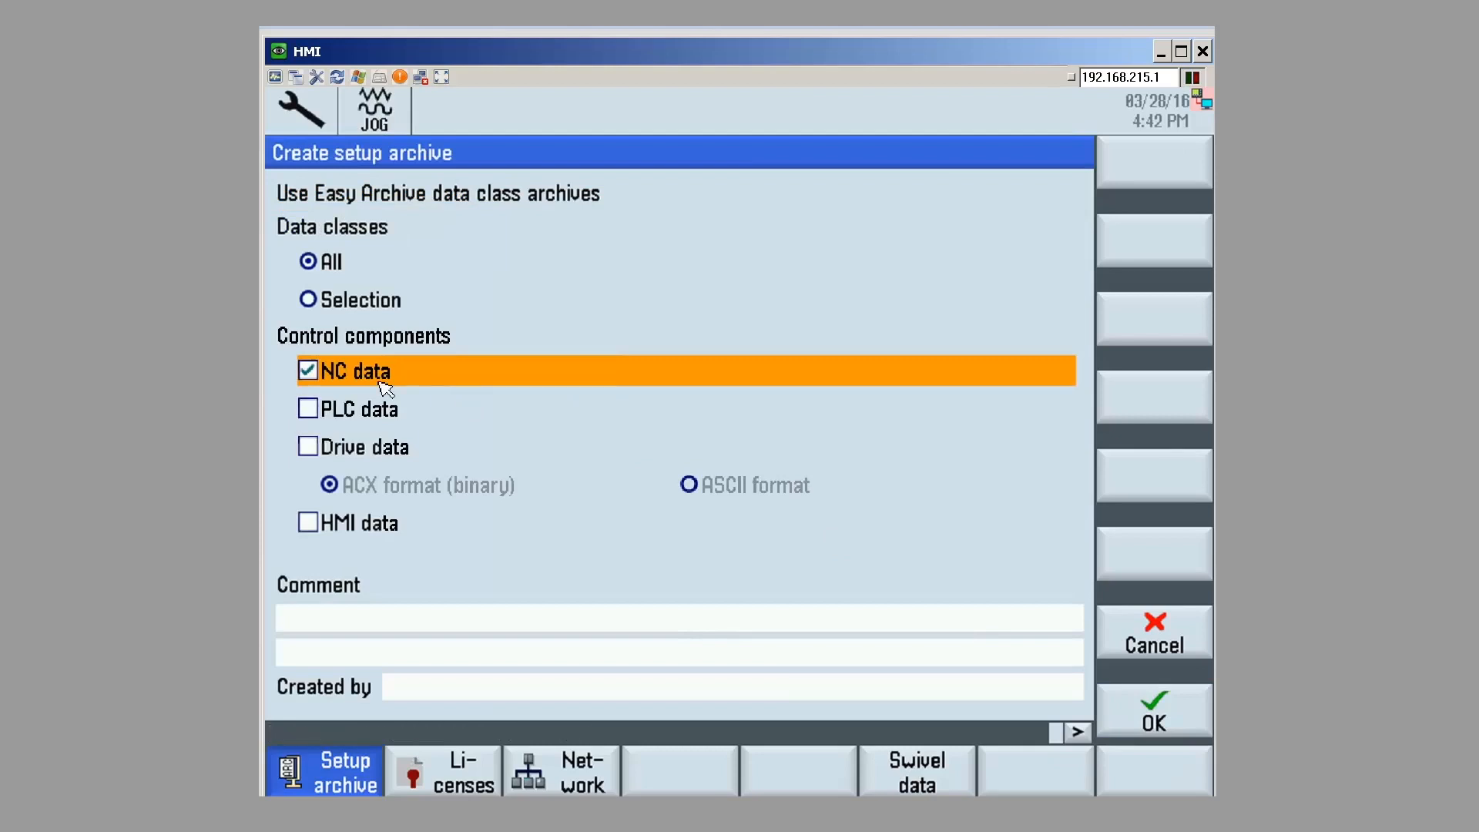
{"action": "mouse_move", "coordinate": [415, 511]}
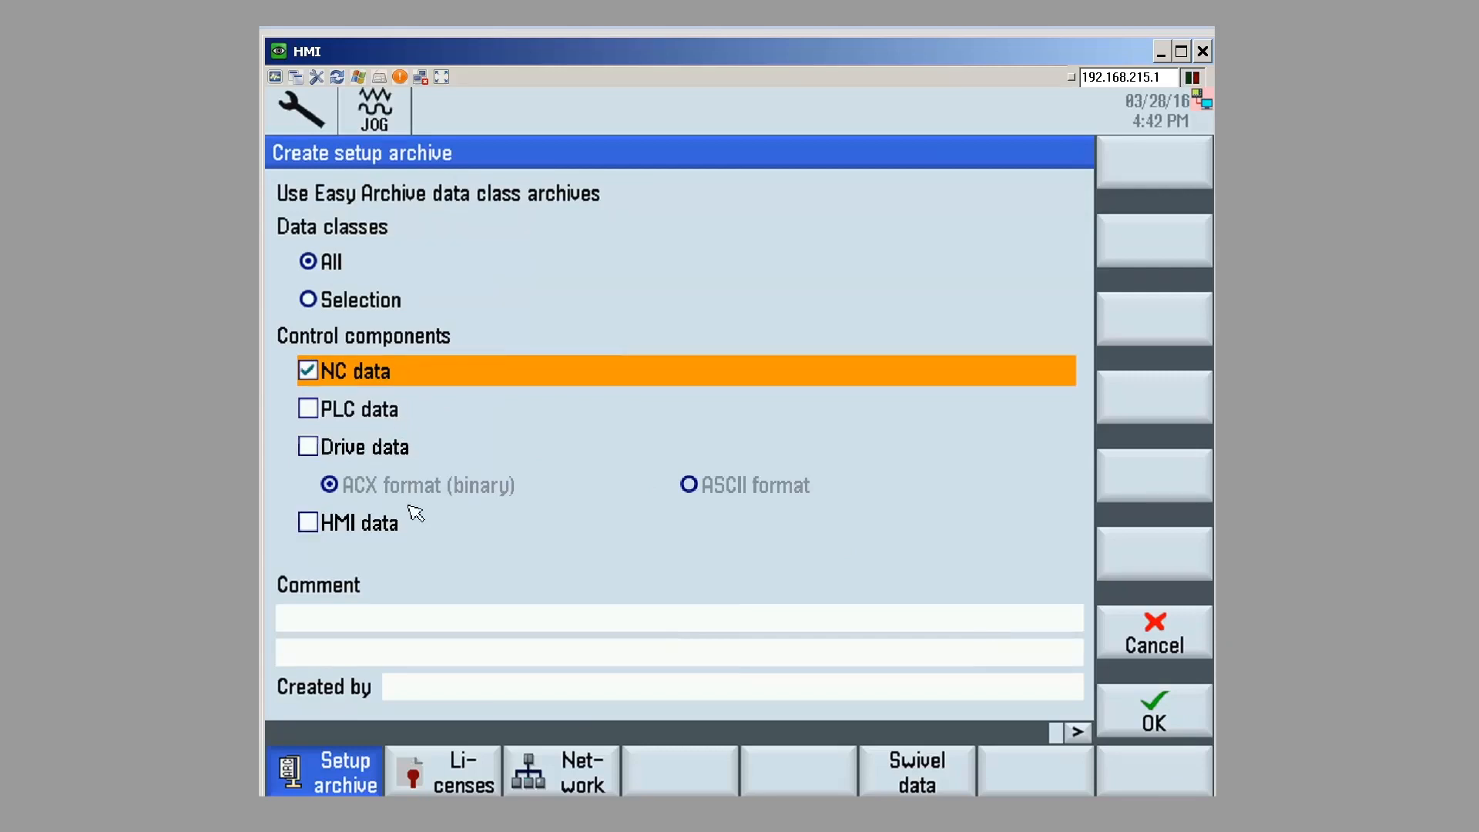
{"action": "mouse_move", "coordinate": [406, 527]}
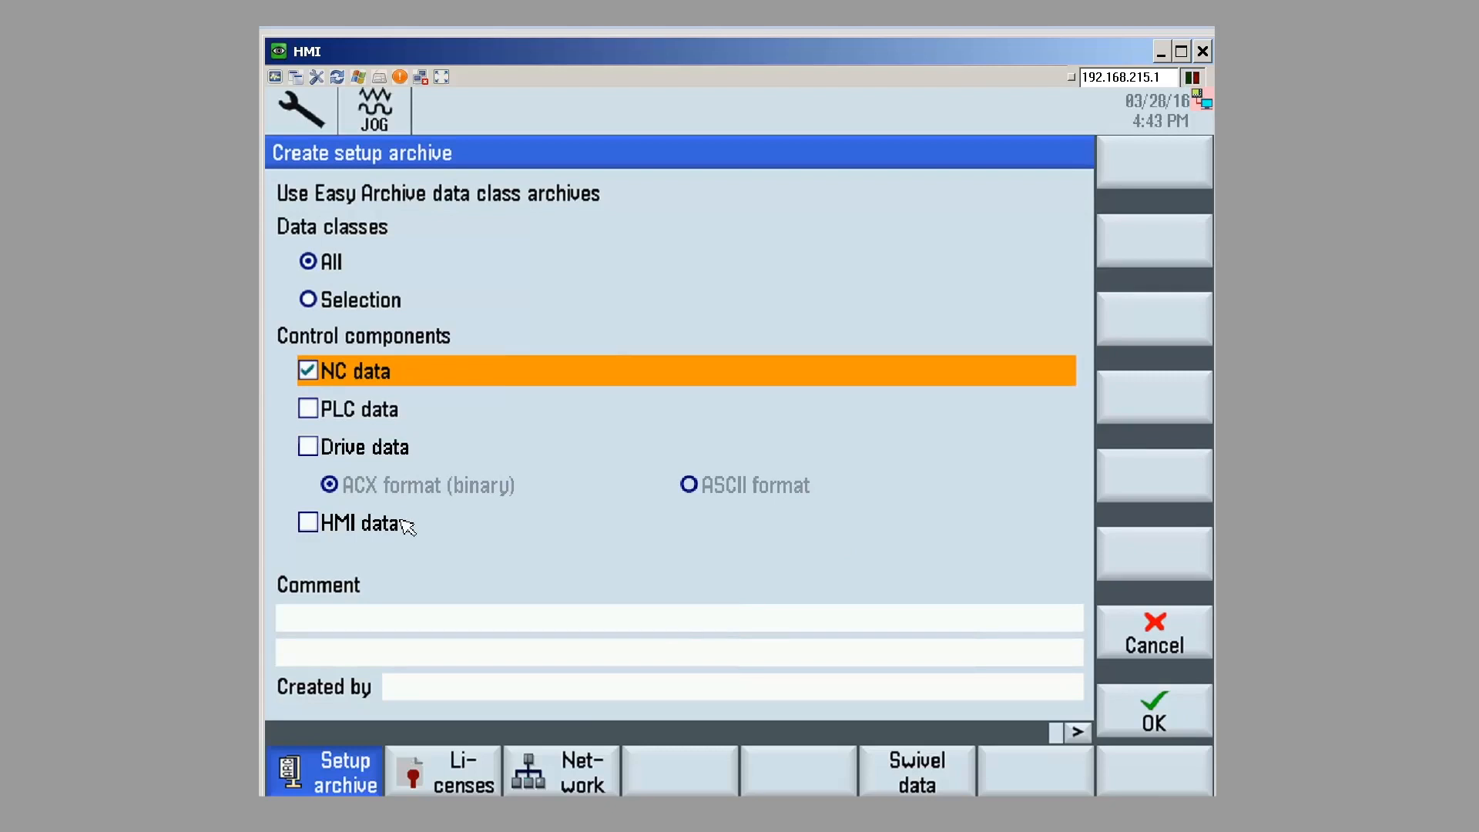
{"action": "mouse_move", "coordinate": [417, 425]}
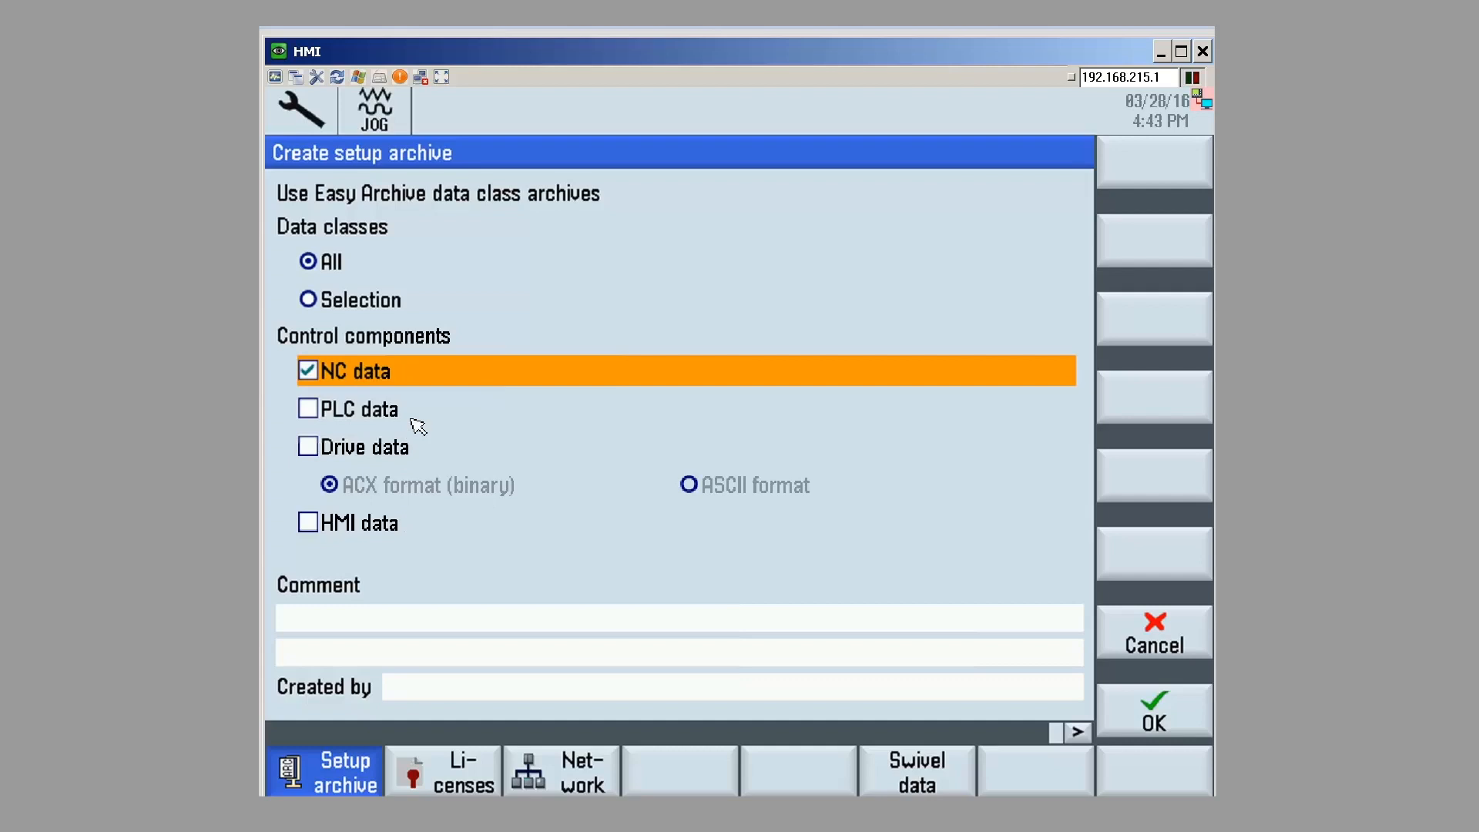
{"action": "mouse_move", "coordinate": [406, 459]}
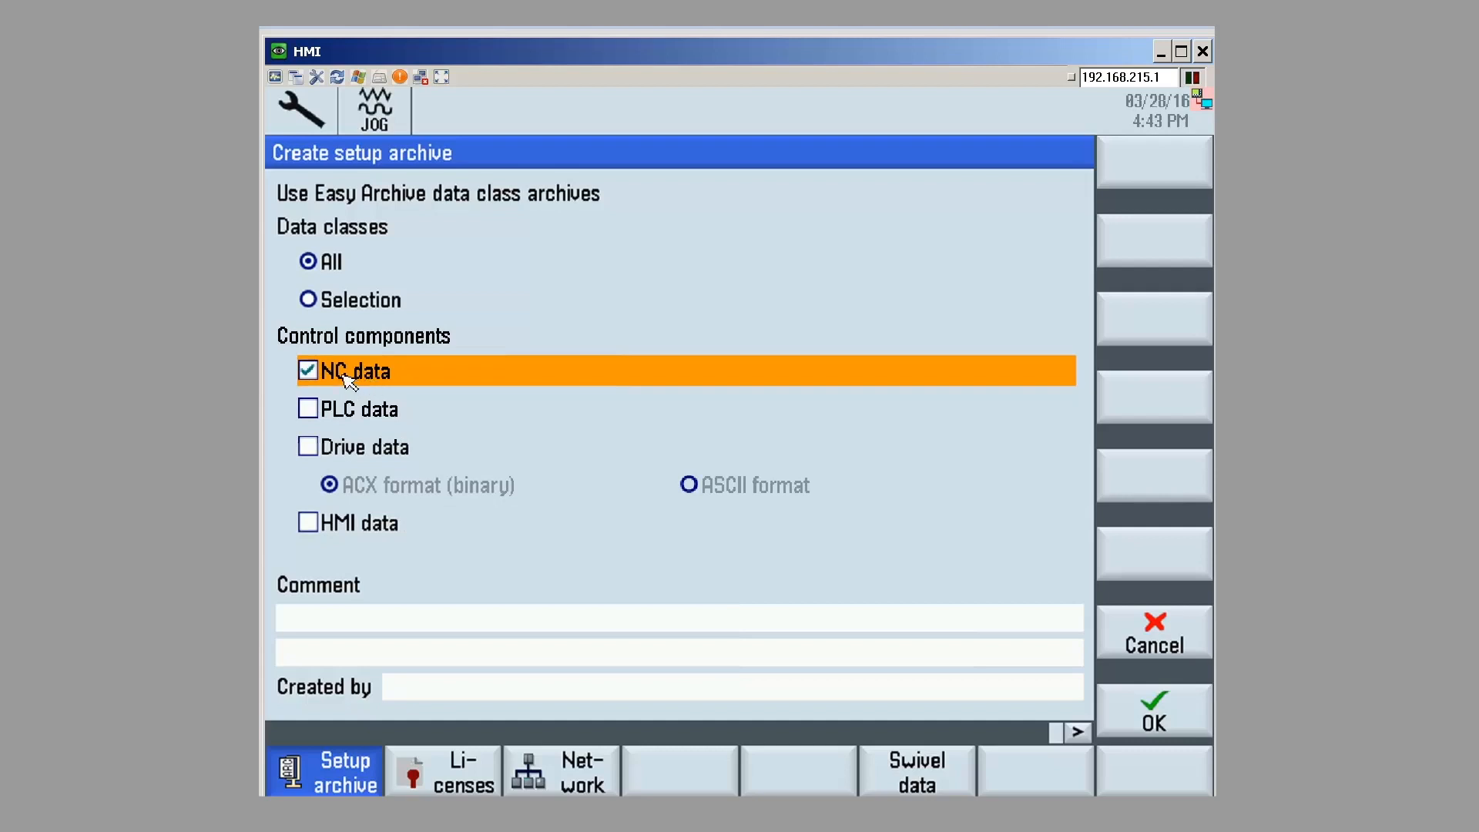
{"action": "mouse_move", "coordinate": [1067, 728]}
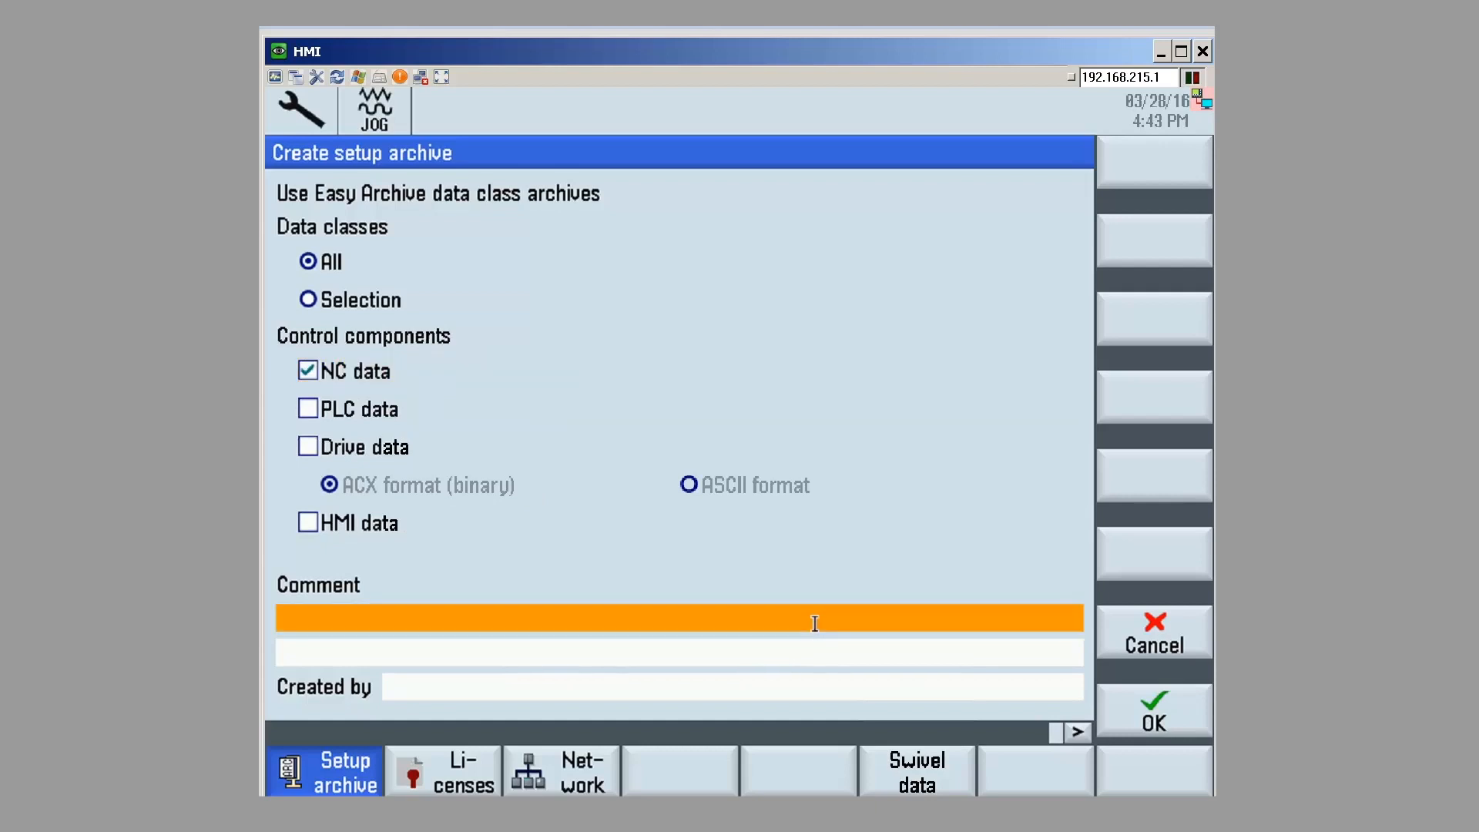
{"action": "type", "text": "aNDR"}
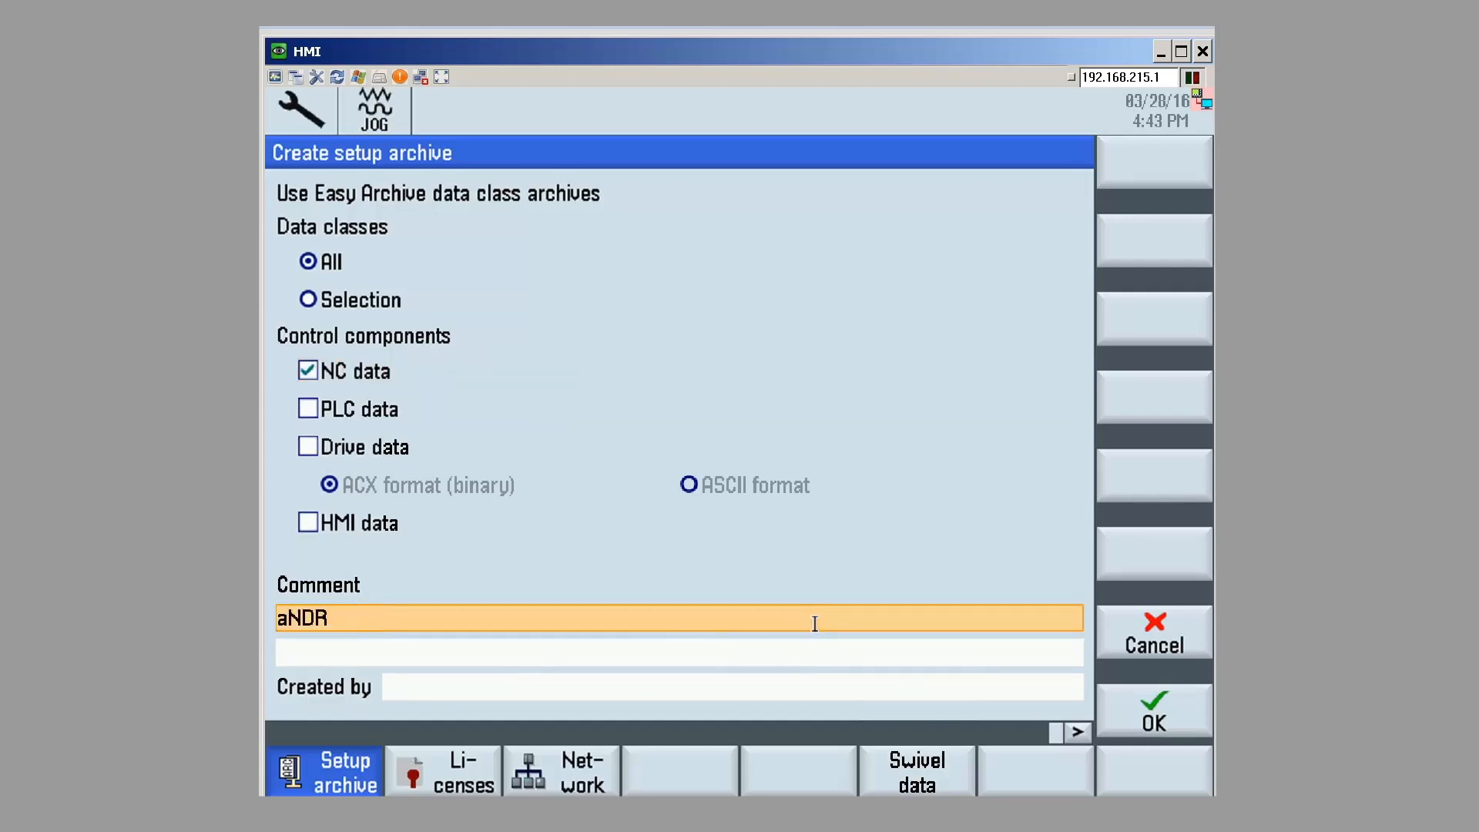
{"action": "type", "text": "s"}
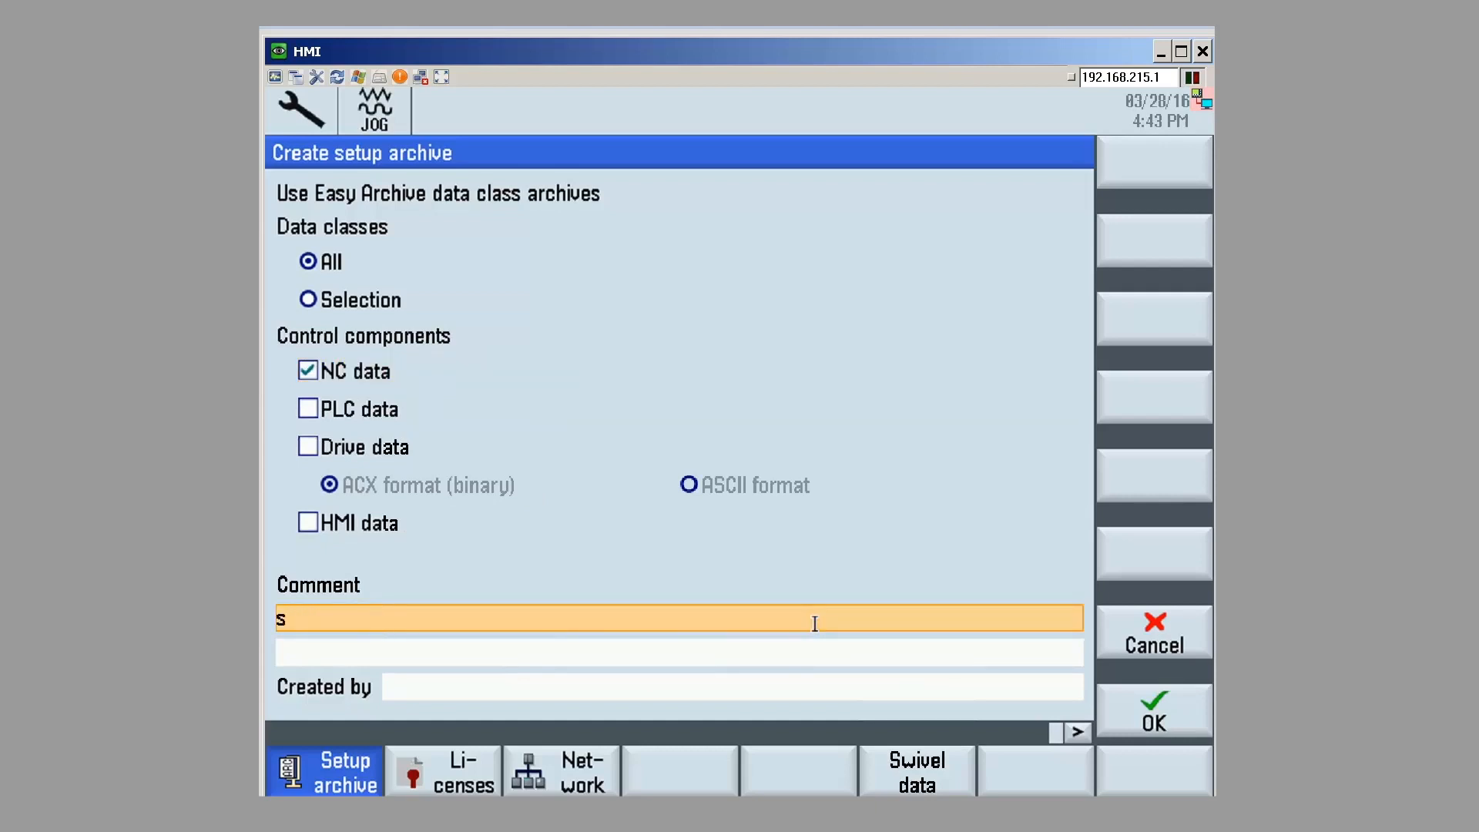
{"action": "type", "text": "IMULATION MACHINE"}
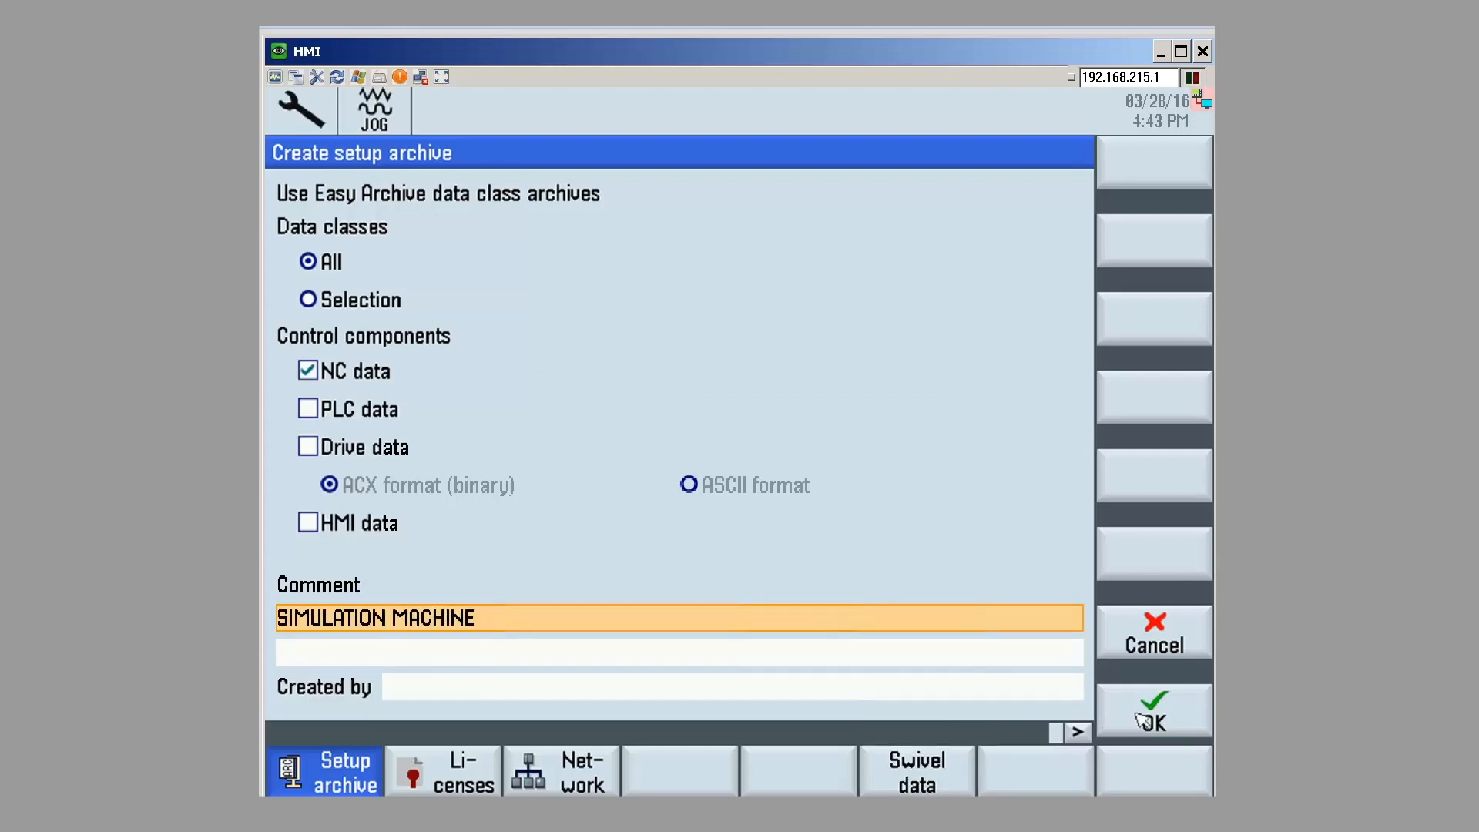
Step: Store the NC-only archive in the Manufacturer folder under the name NCONLY, revised since taken
{"action": "left_click", "coordinate": [1153, 712]}
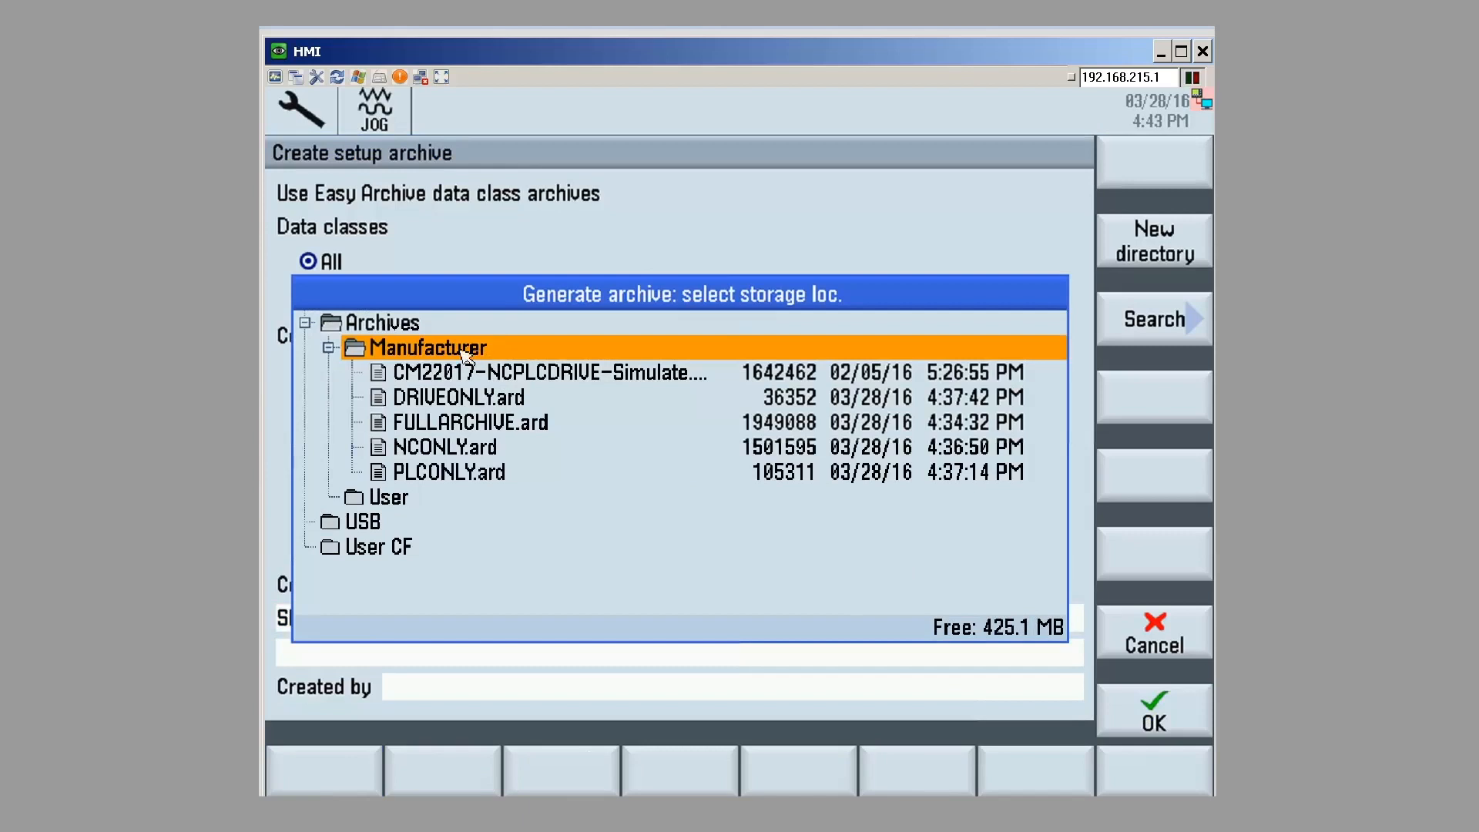
{"action": "mouse_move", "coordinate": [483, 471]}
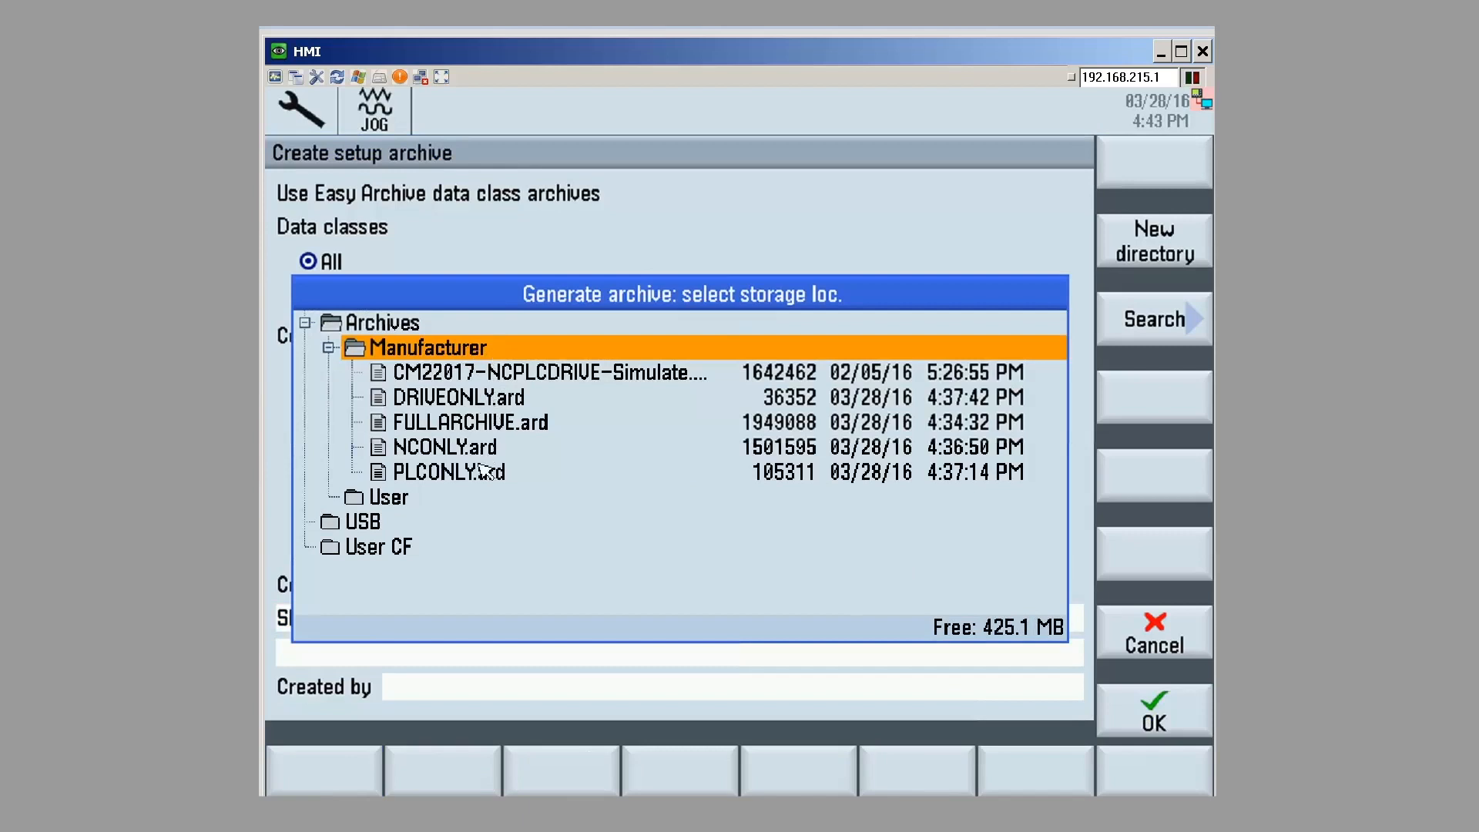
{"action": "mouse_move", "coordinate": [430, 410]}
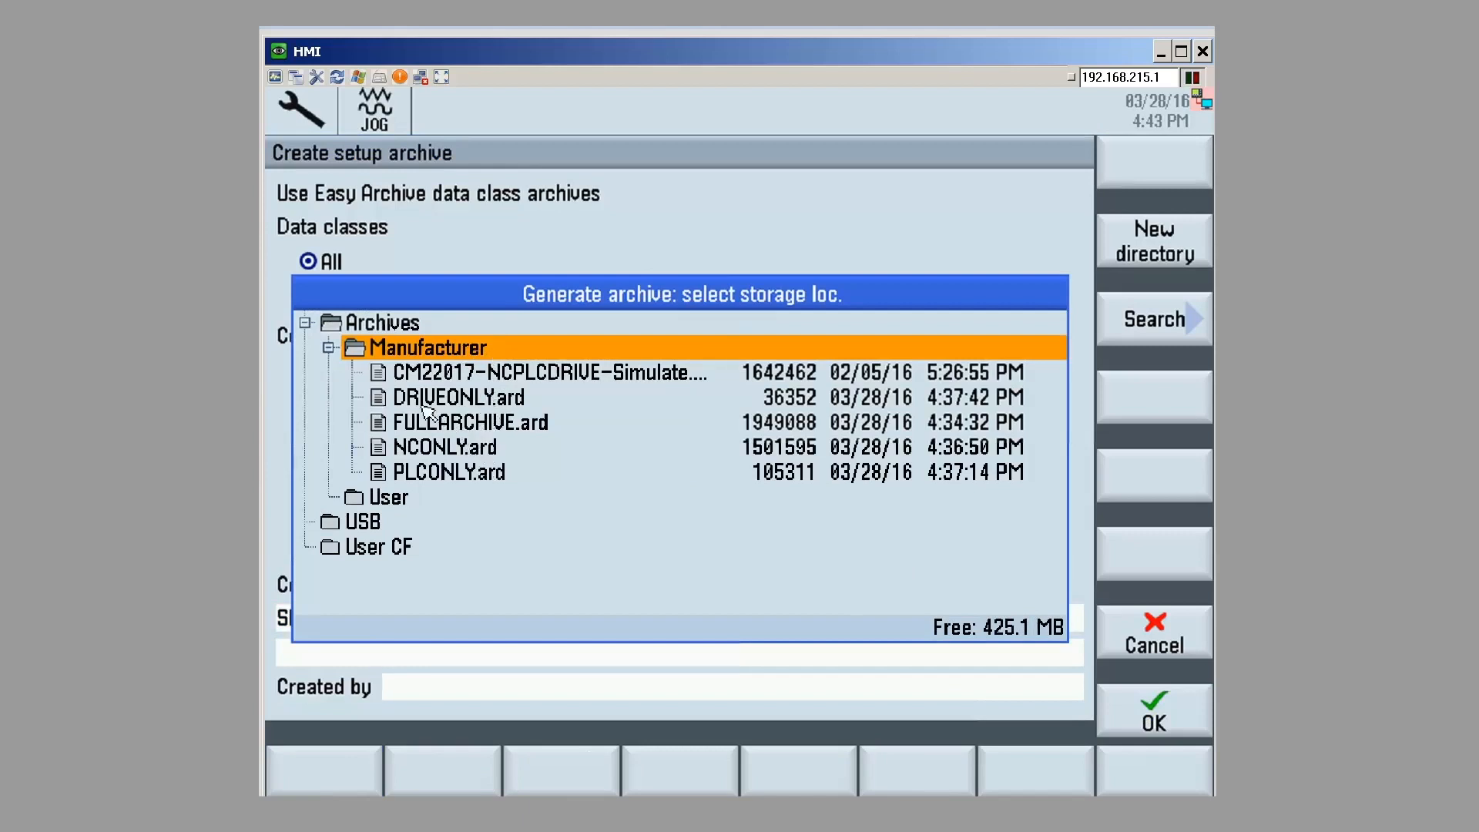
{"action": "mouse_move", "coordinate": [458, 462]}
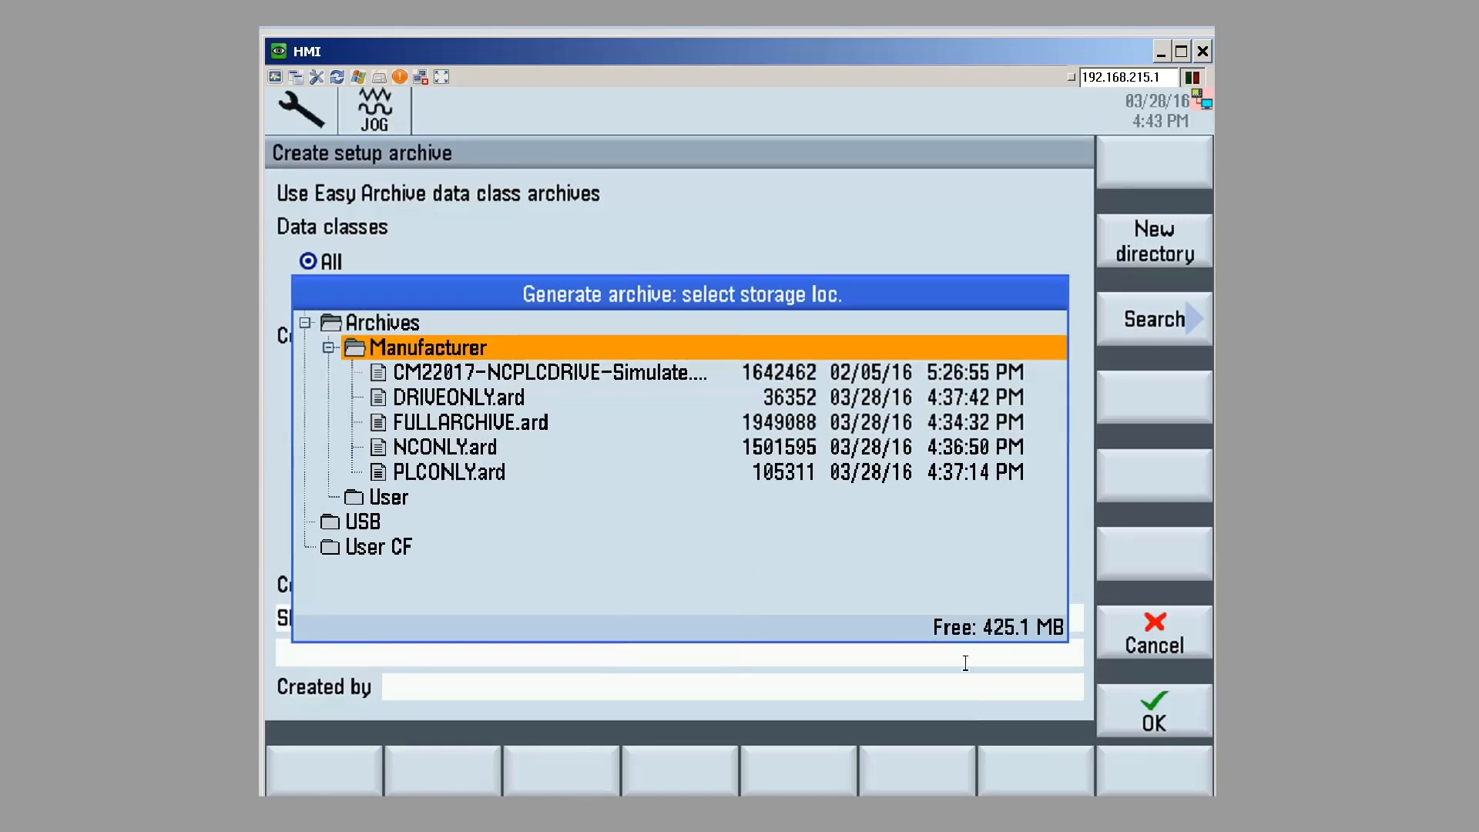
{"action": "left_click", "coordinate": [1153, 711]}
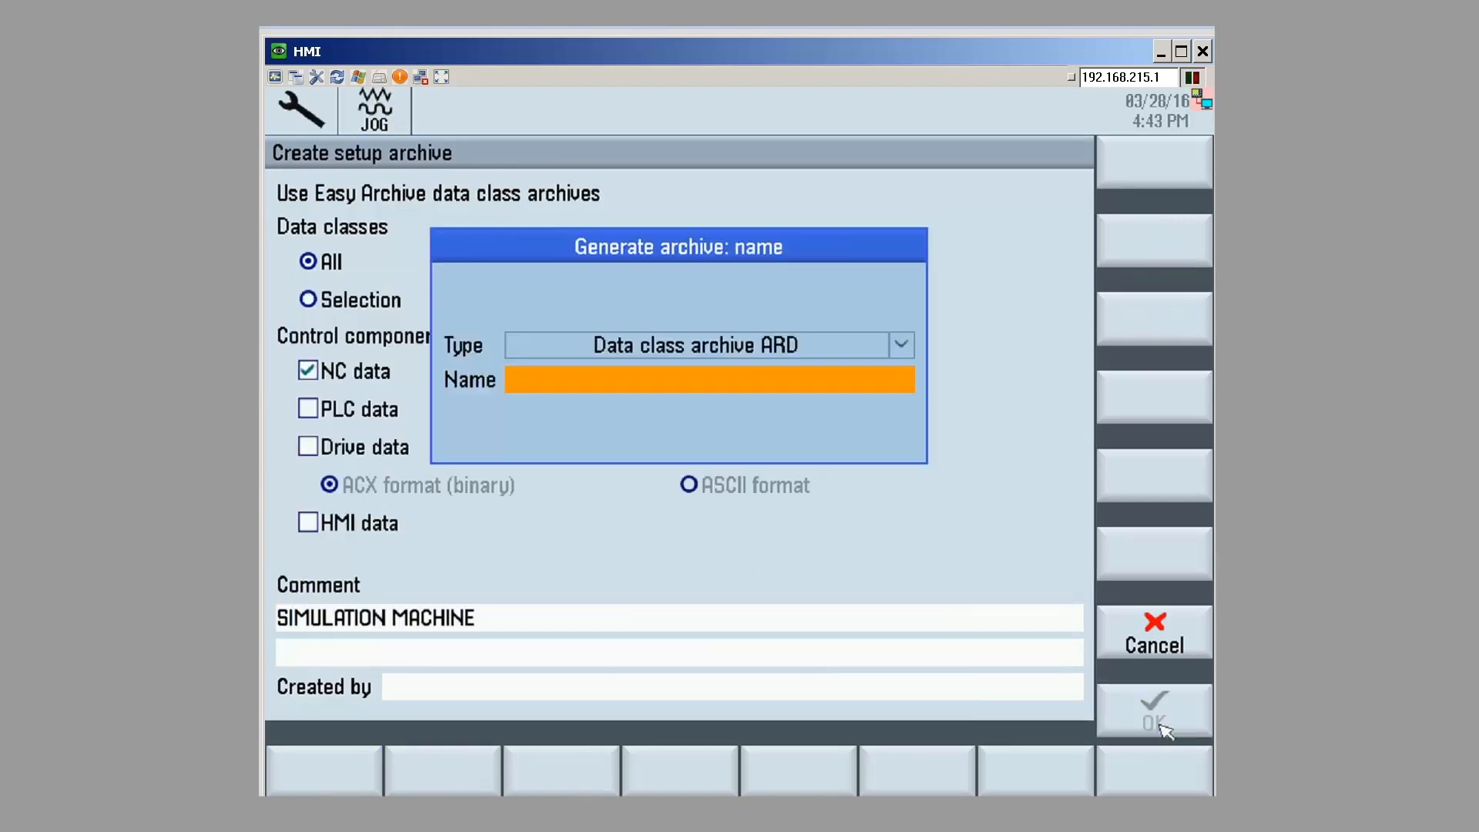
{"action": "left_click", "coordinate": [708, 379]}
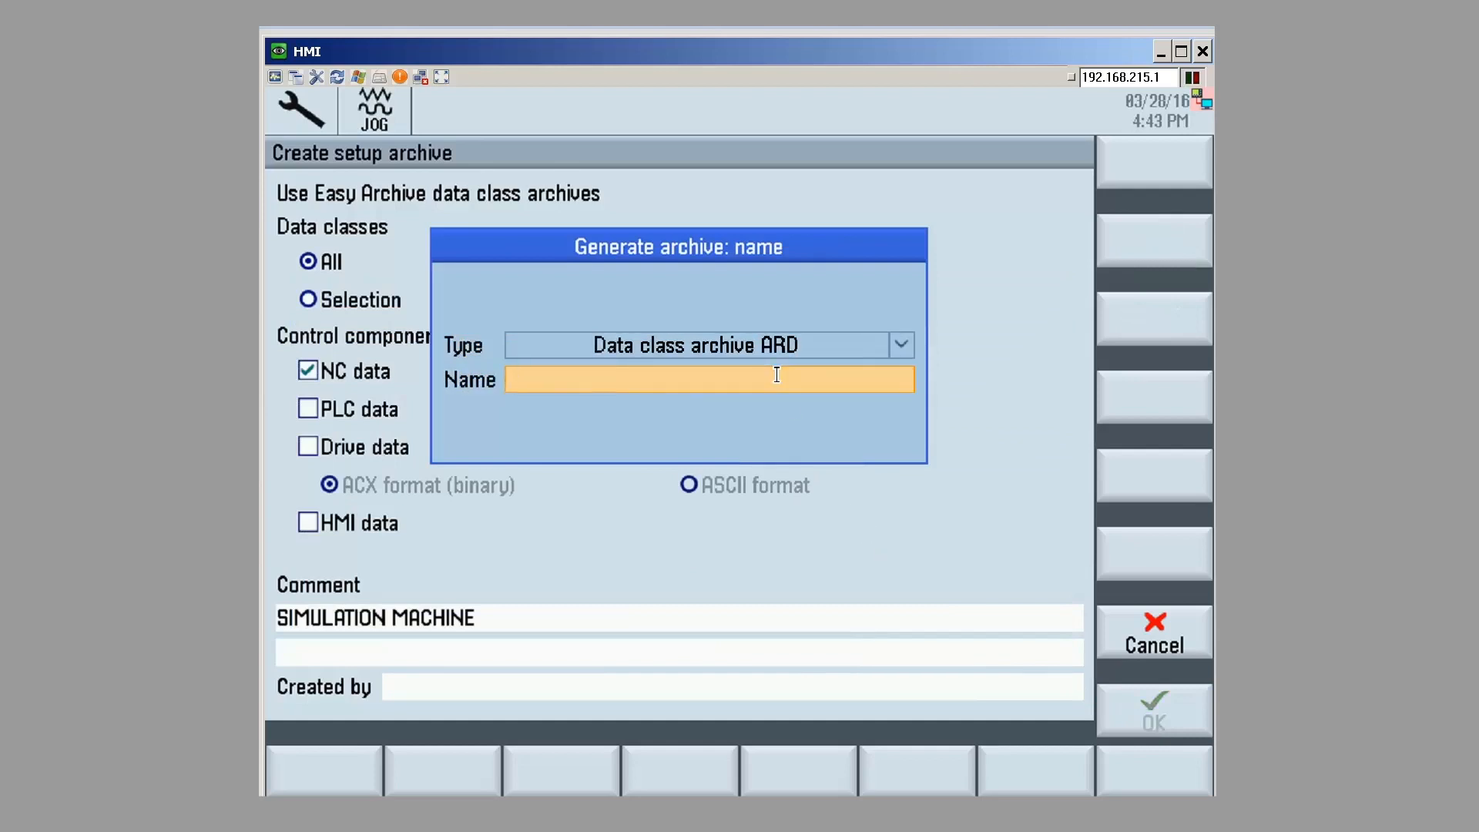
{"action": "type", "text": "NCONLY"}
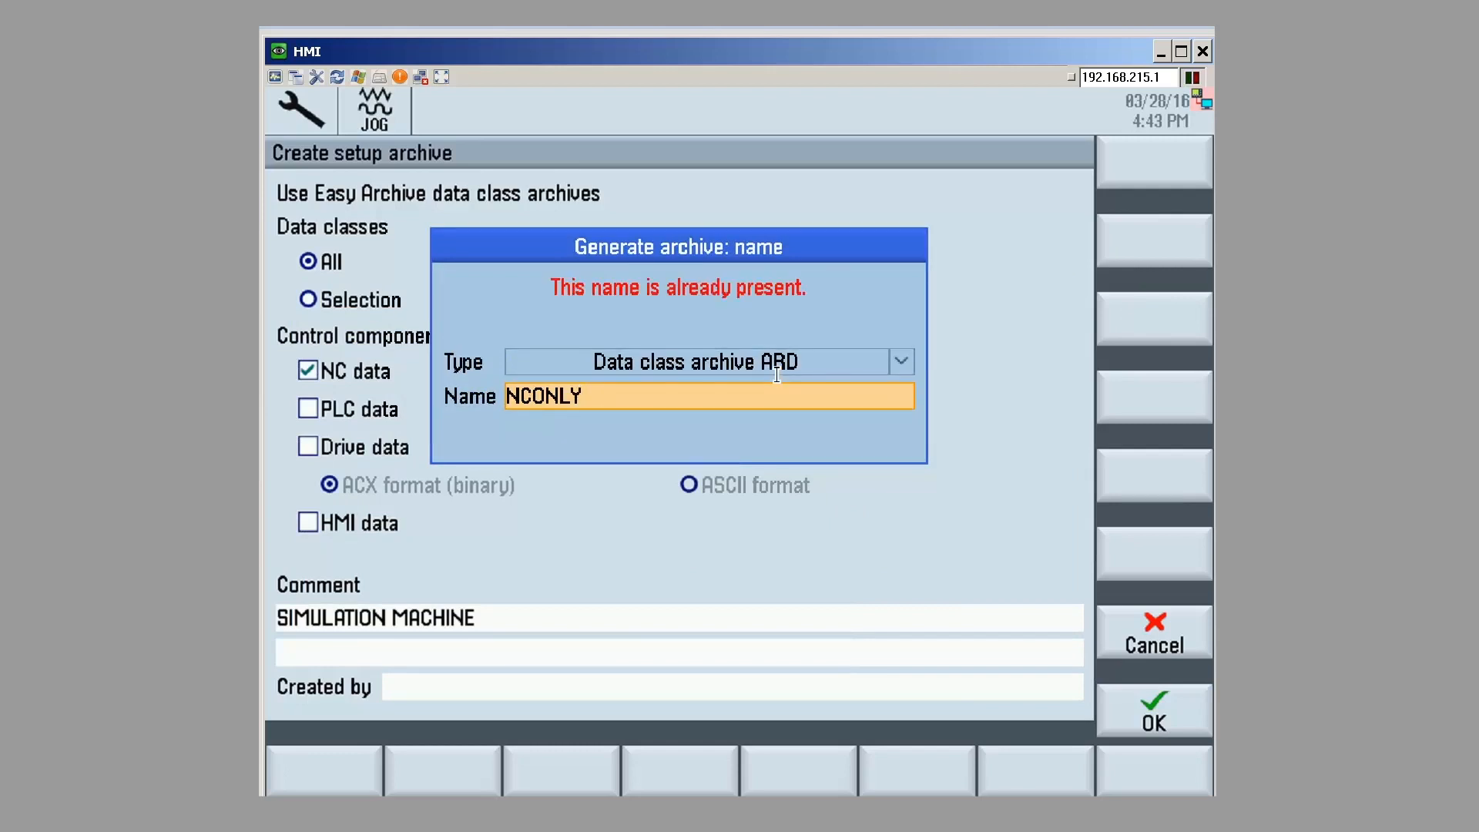
{"action": "left_click", "coordinate": [1153, 711]}
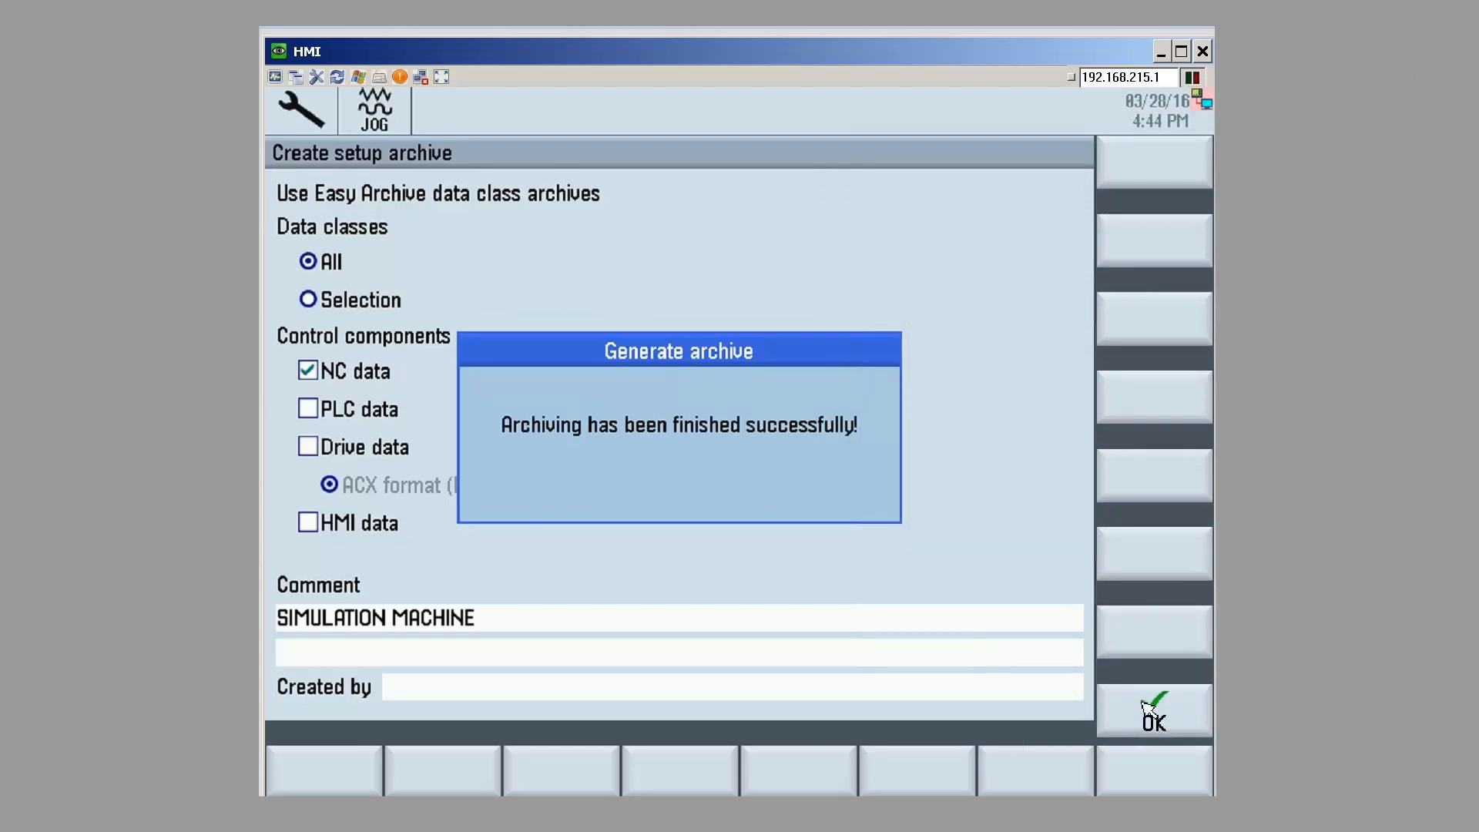
Step: Acknowledge the archiving finished message and return to the setup archive choices
{"action": "left_click", "coordinate": [1152, 712]}
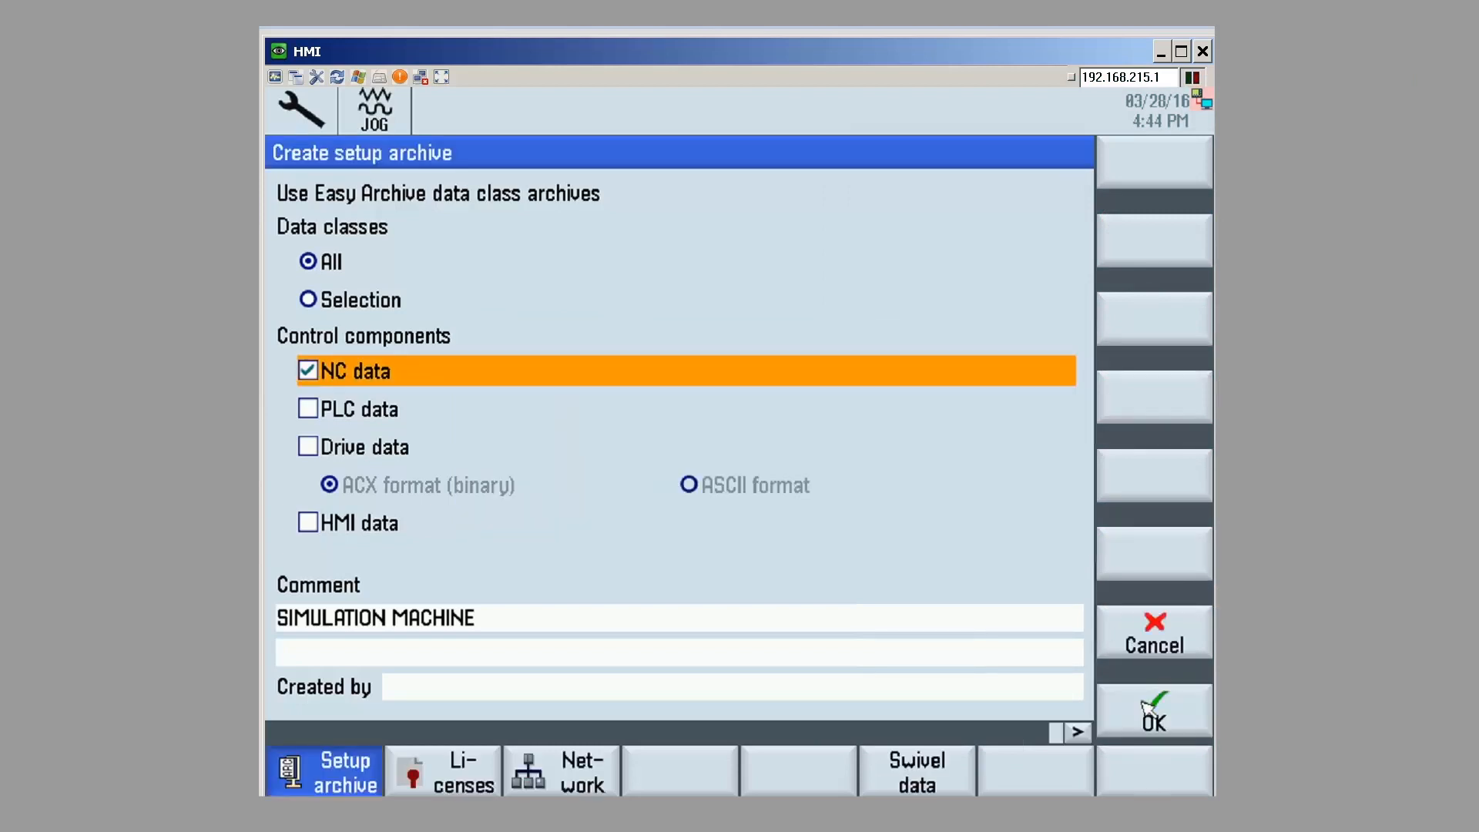
{"action": "left_click", "coordinate": [1152, 632]}
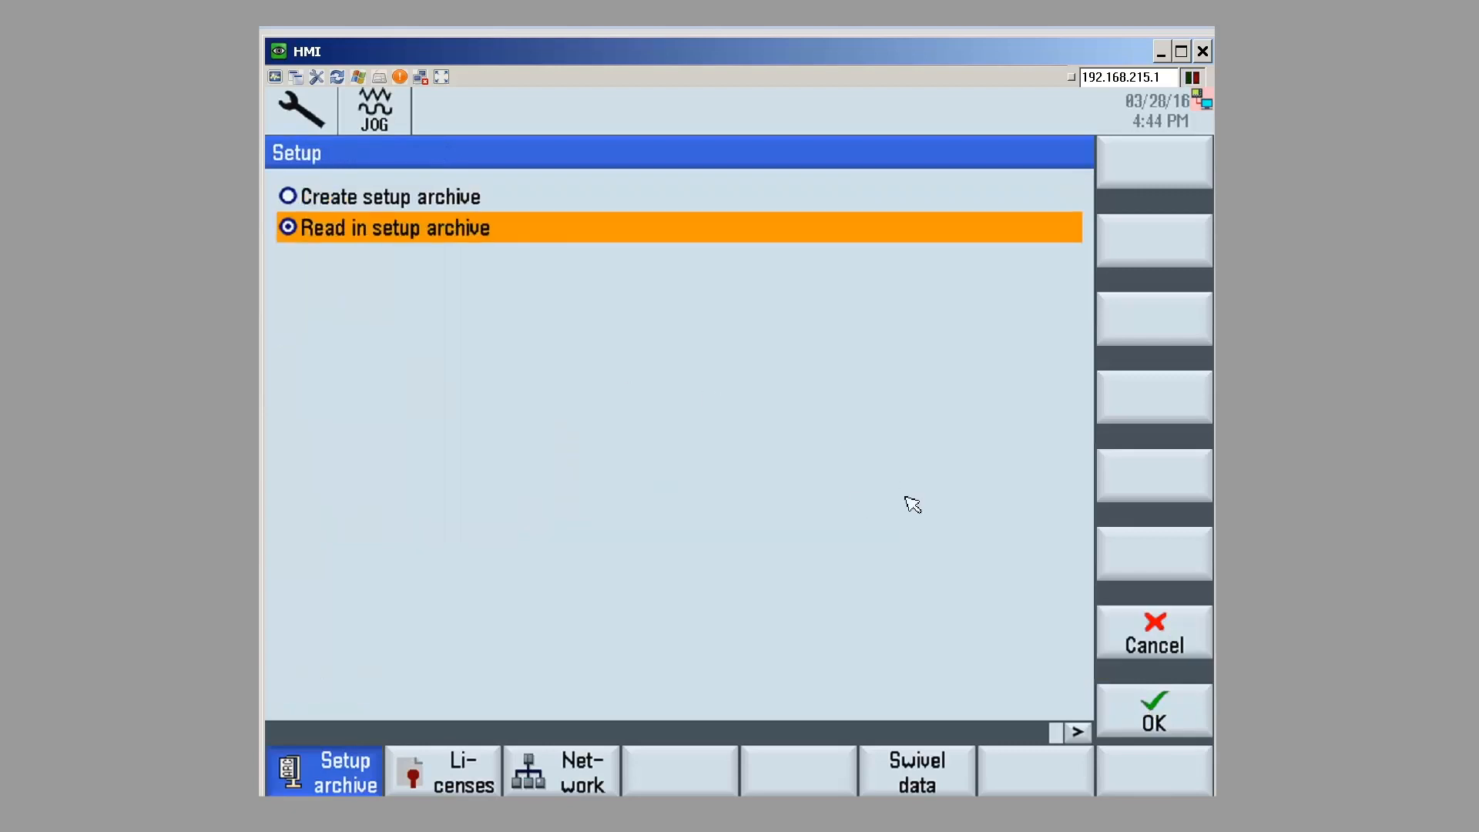
Step: Browse the Manufacturer archives and show the read-in details of FULLARCHIVE.ard
{"action": "left_click", "coordinate": [1153, 712]}
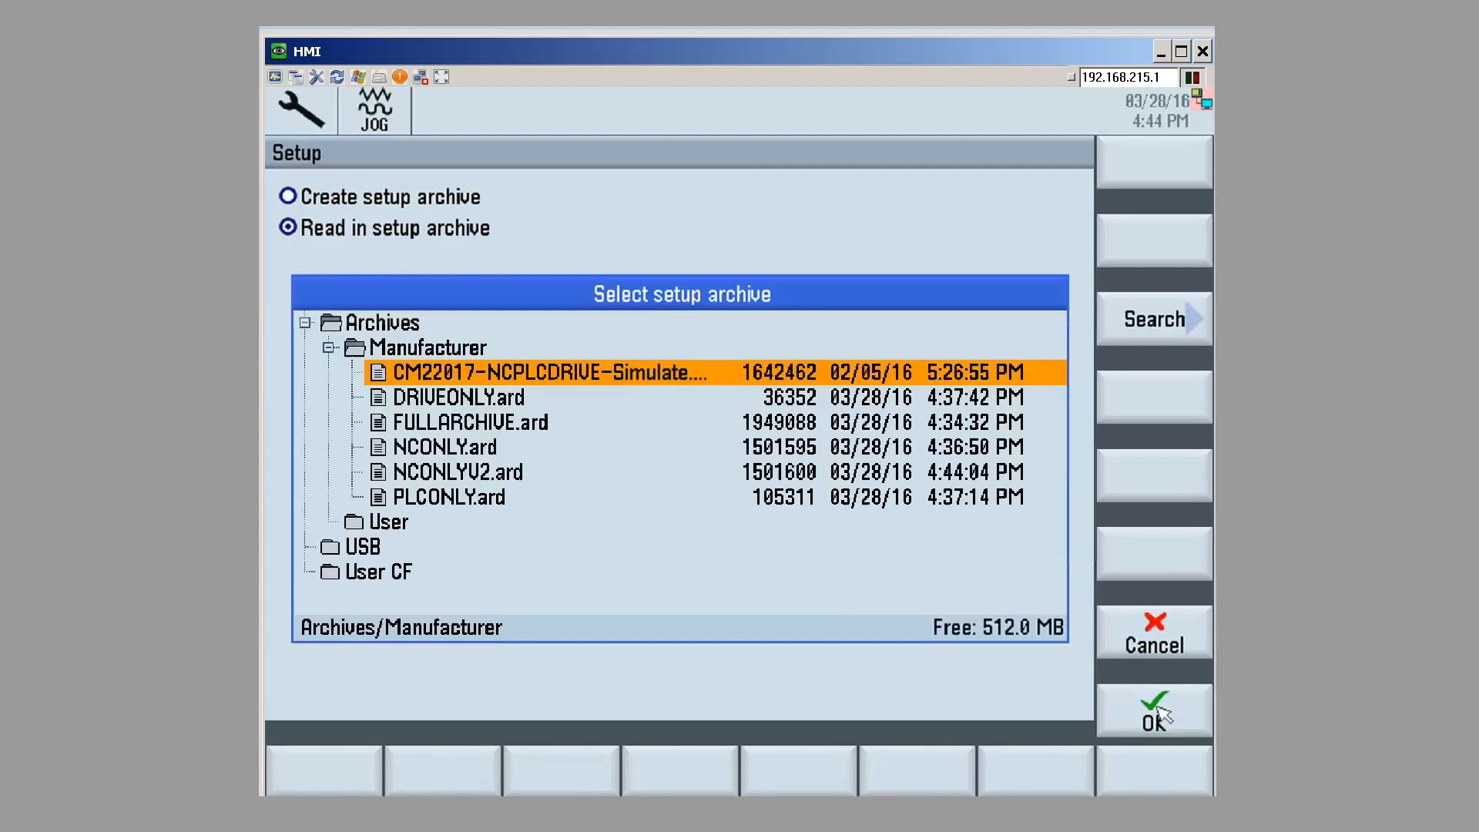
{"action": "left_click", "coordinate": [449, 496]}
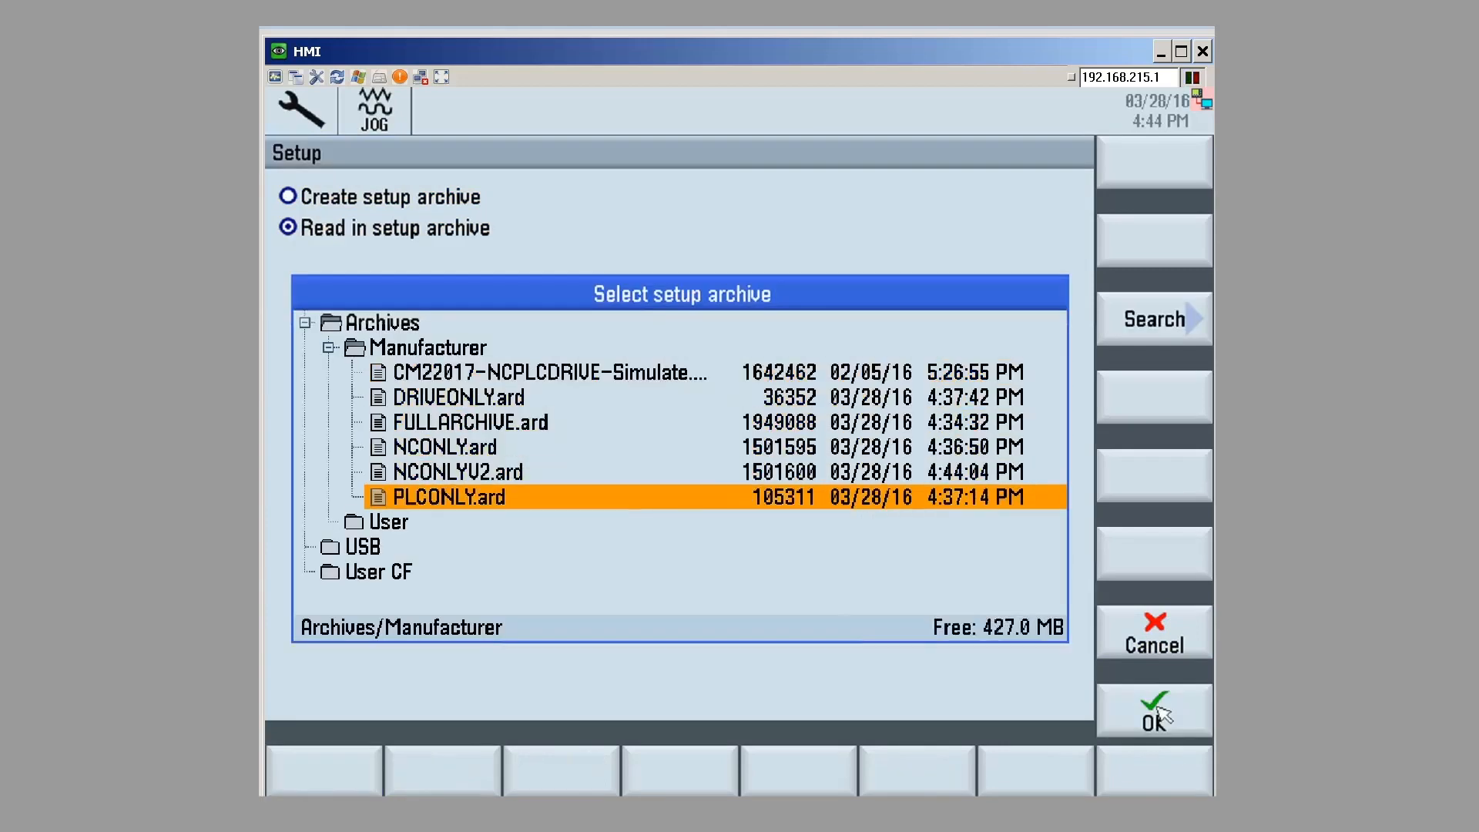
{"action": "left_click", "coordinate": [458, 471]}
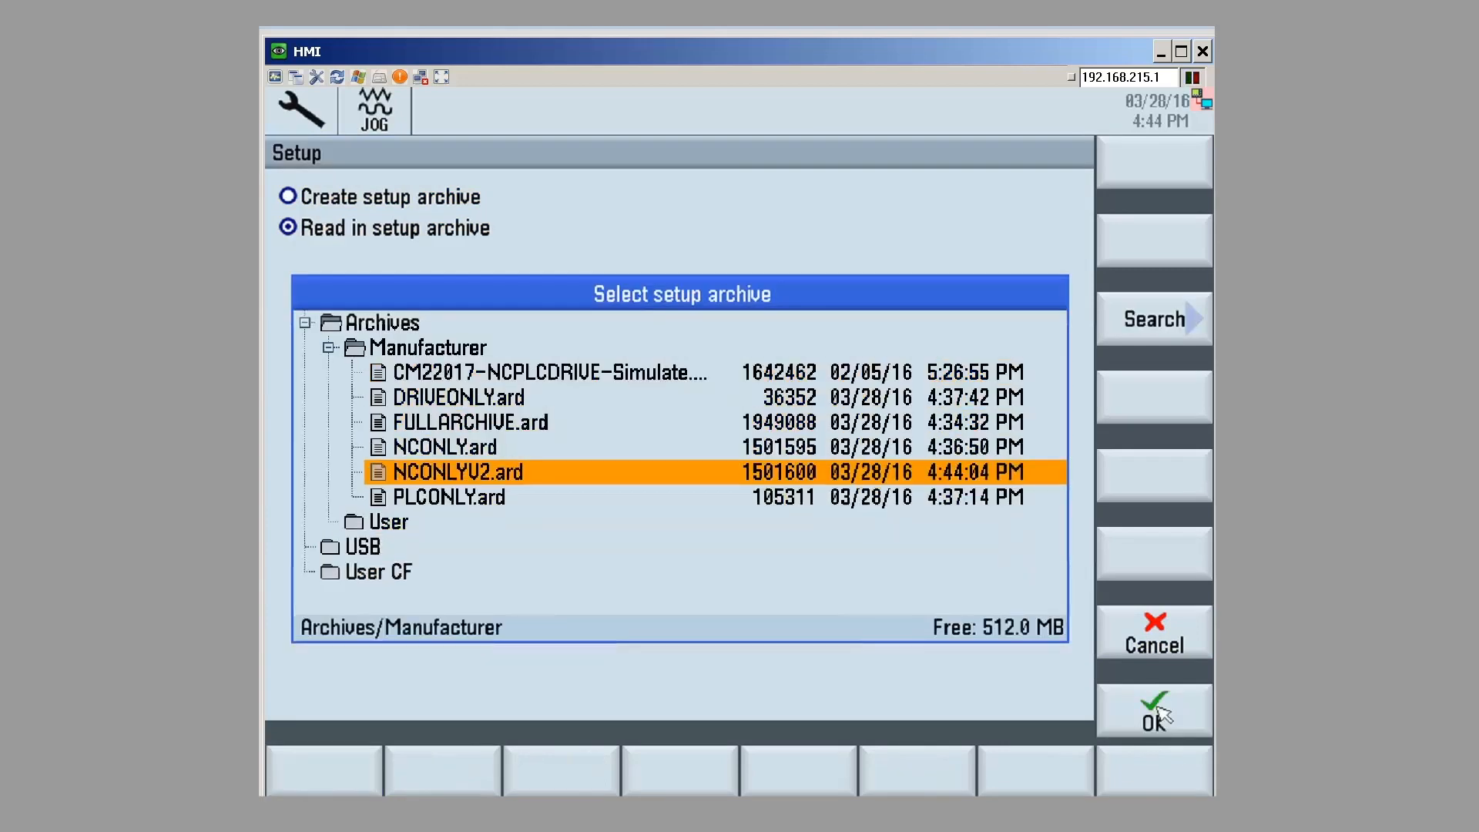
{"action": "left_click", "coordinate": [468, 422]}
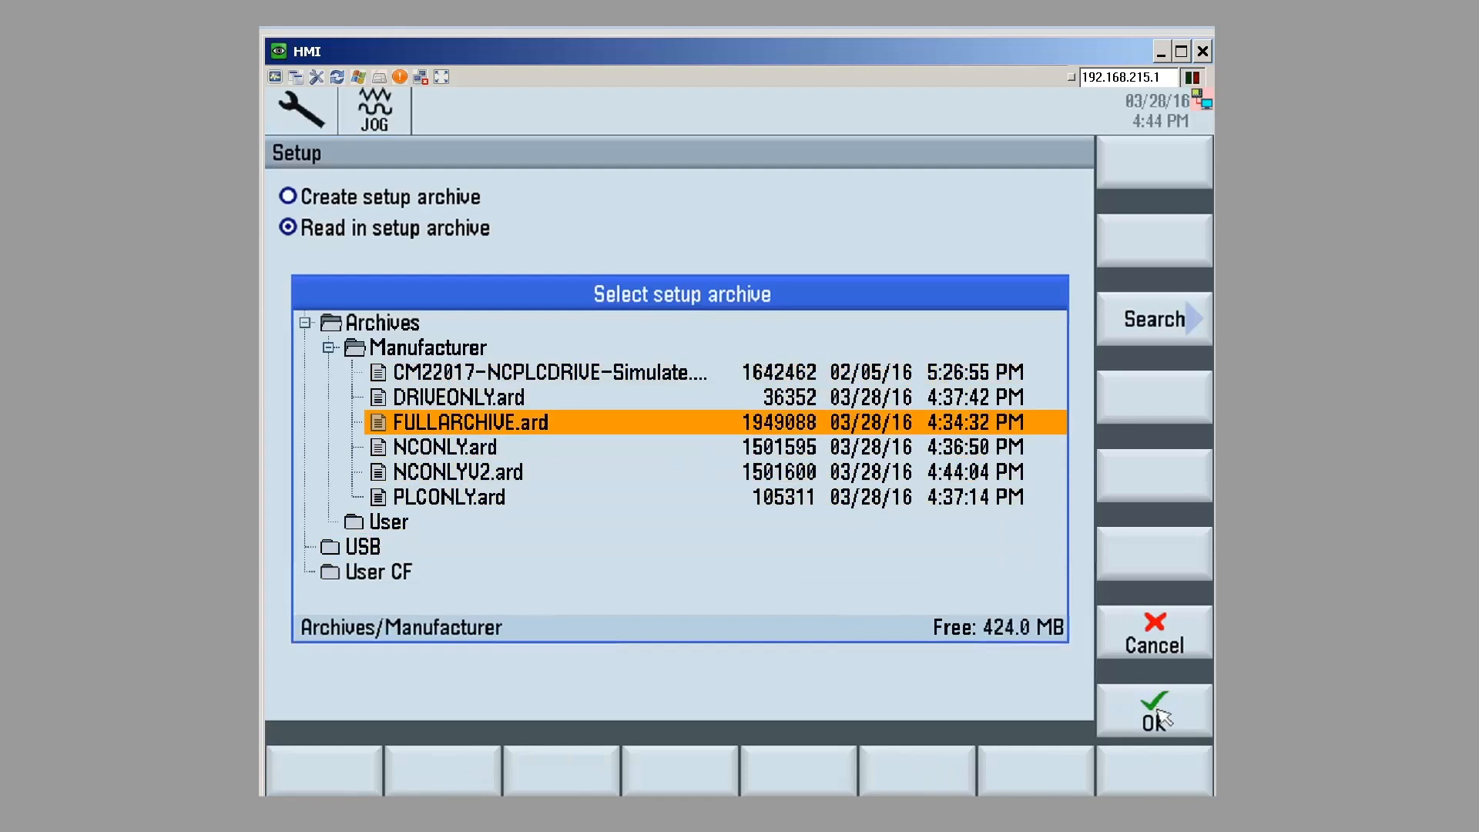
{"action": "left_click", "coordinate": [1153, 710]}
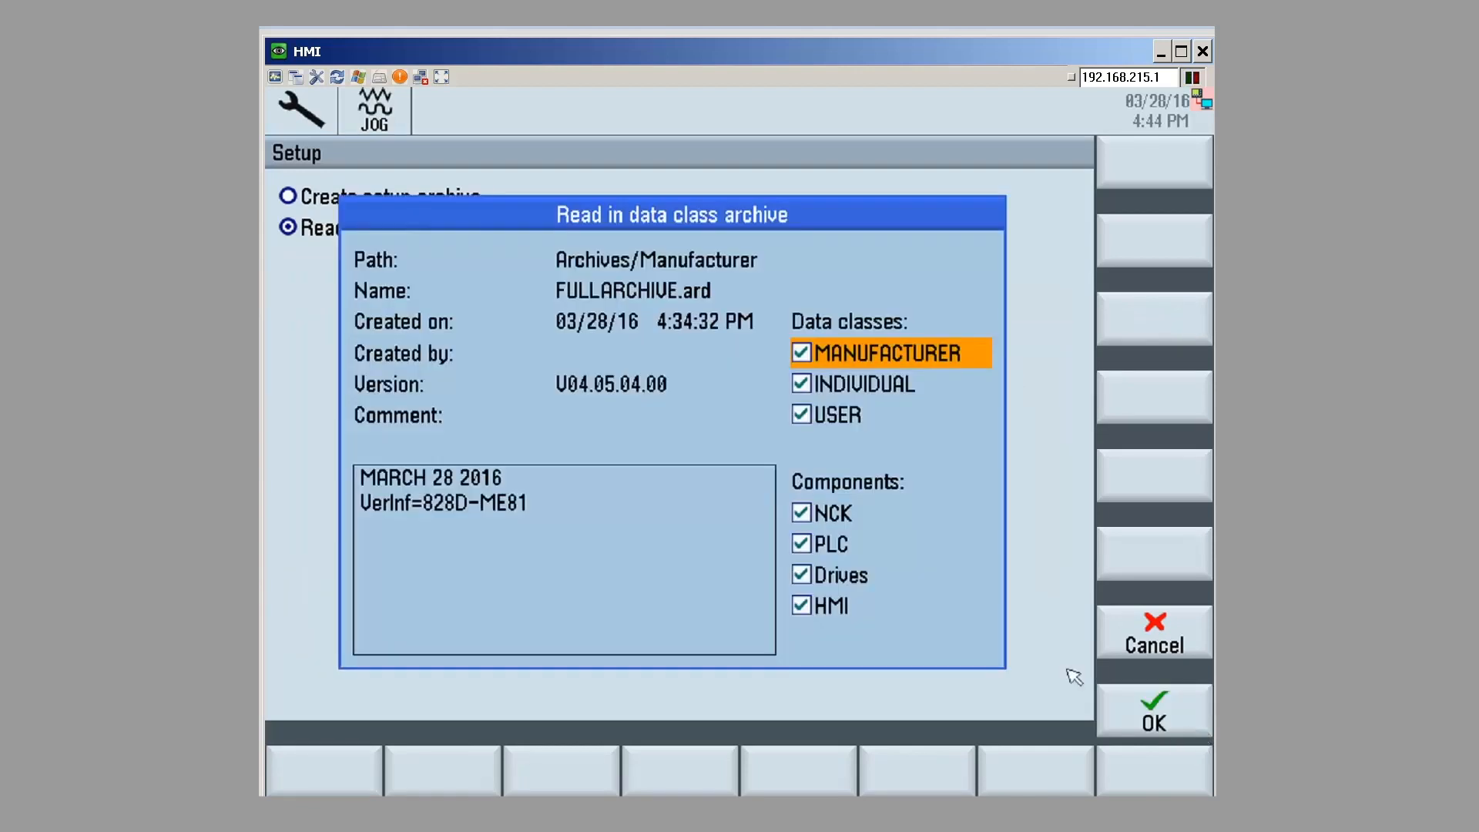
Step: Toggle the NCK, PLC, Drives and HMI components, re-check all, then cancel the read-in
{"action": "left_click", "coordinate": [801, 511]}
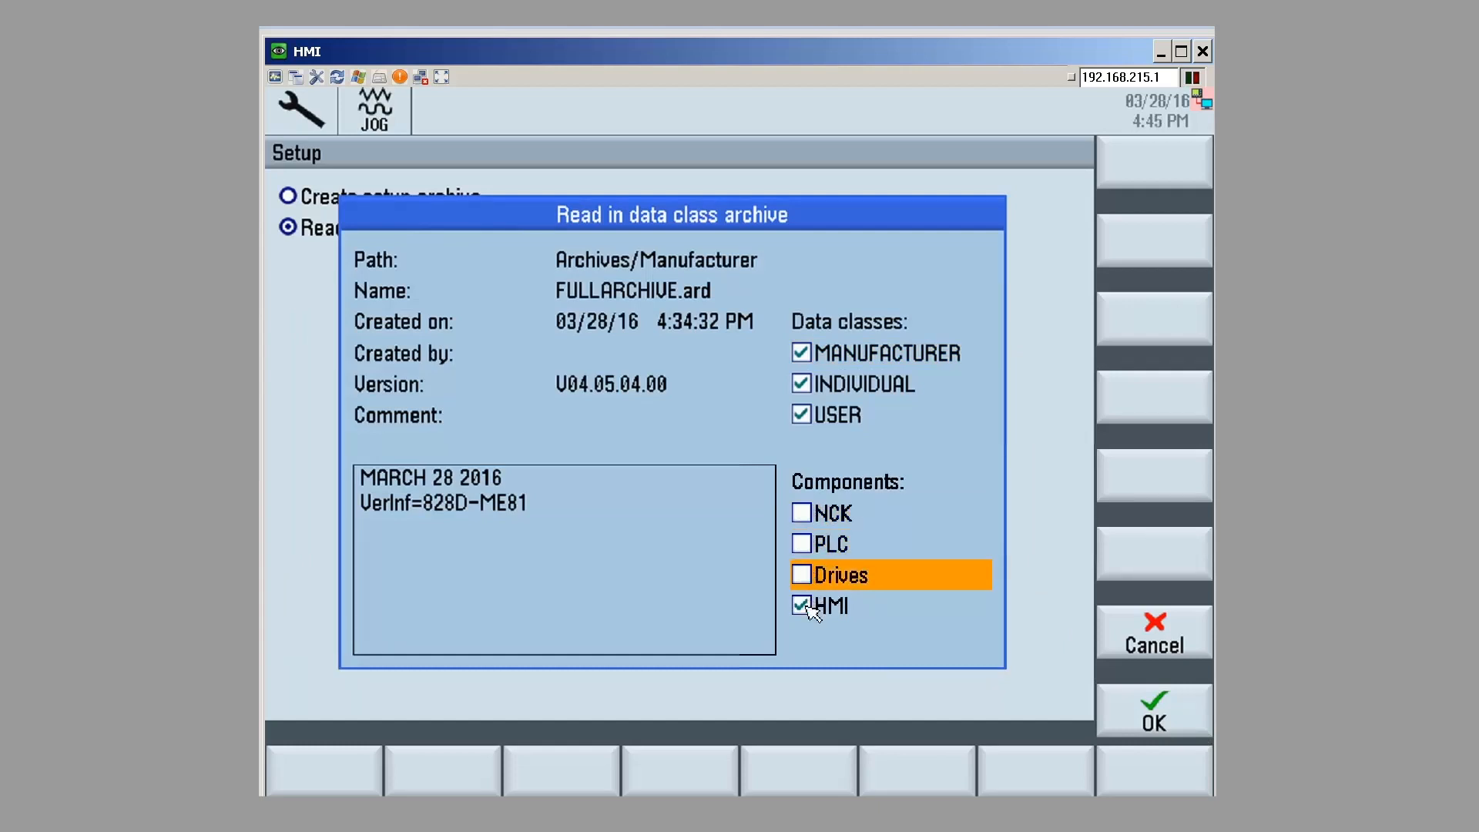
{"action": "left_click", "coordinate": [801, 544]}
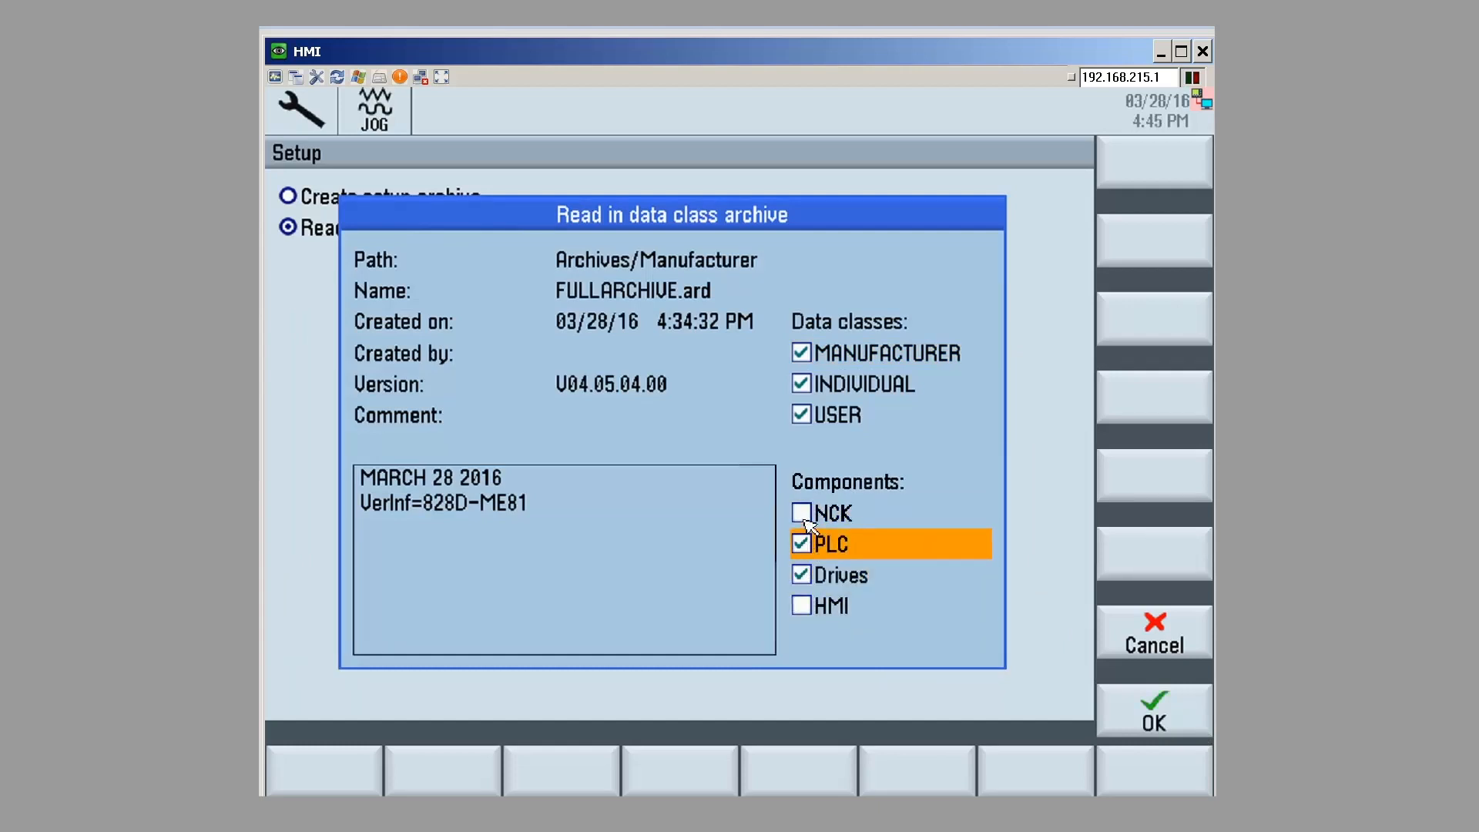
{"action": "left_click", "coordinate": [801, 606]}
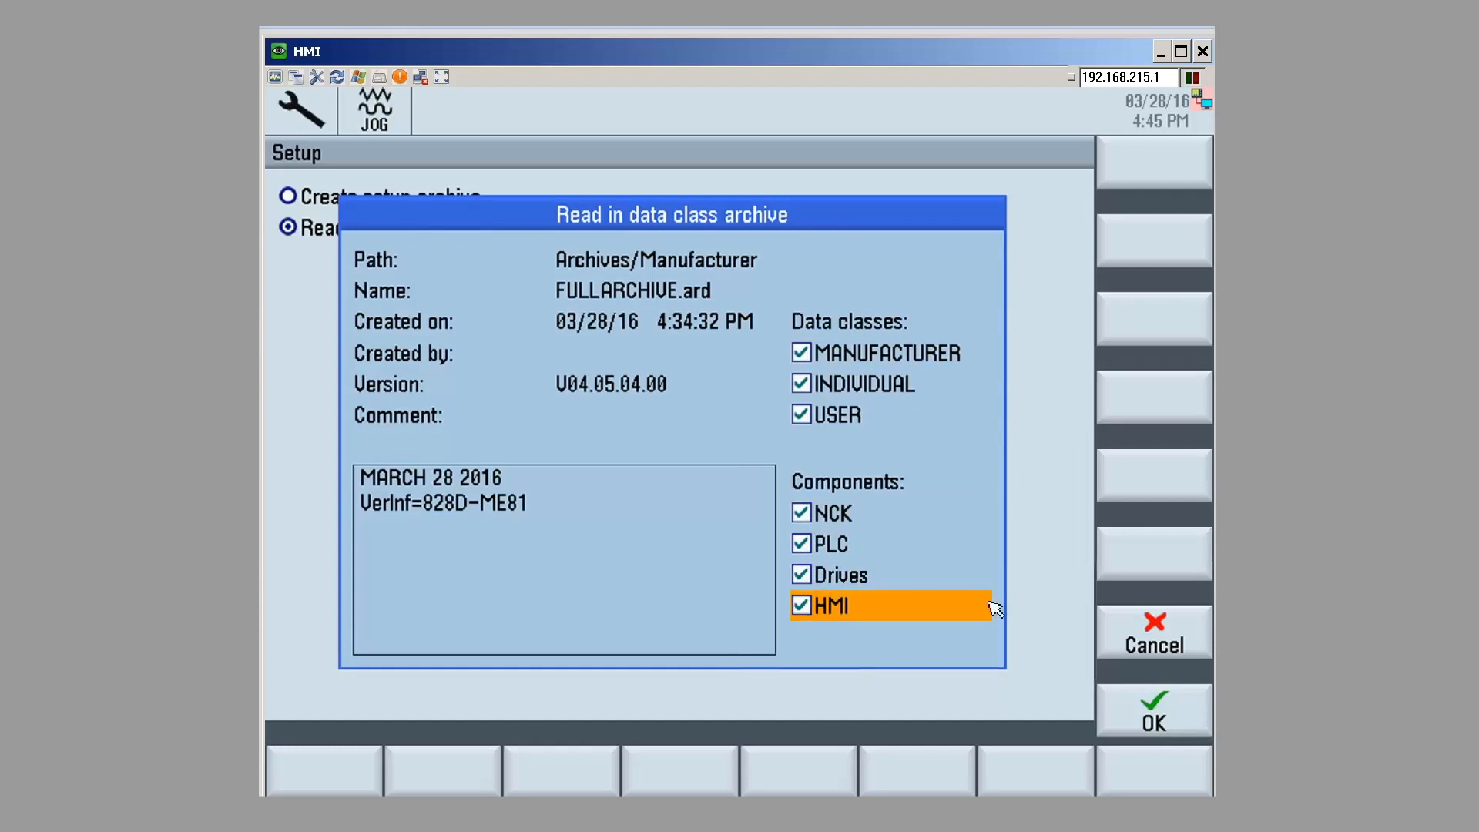
{"action": "mouse_move", "coordinate": [1175, 624]}
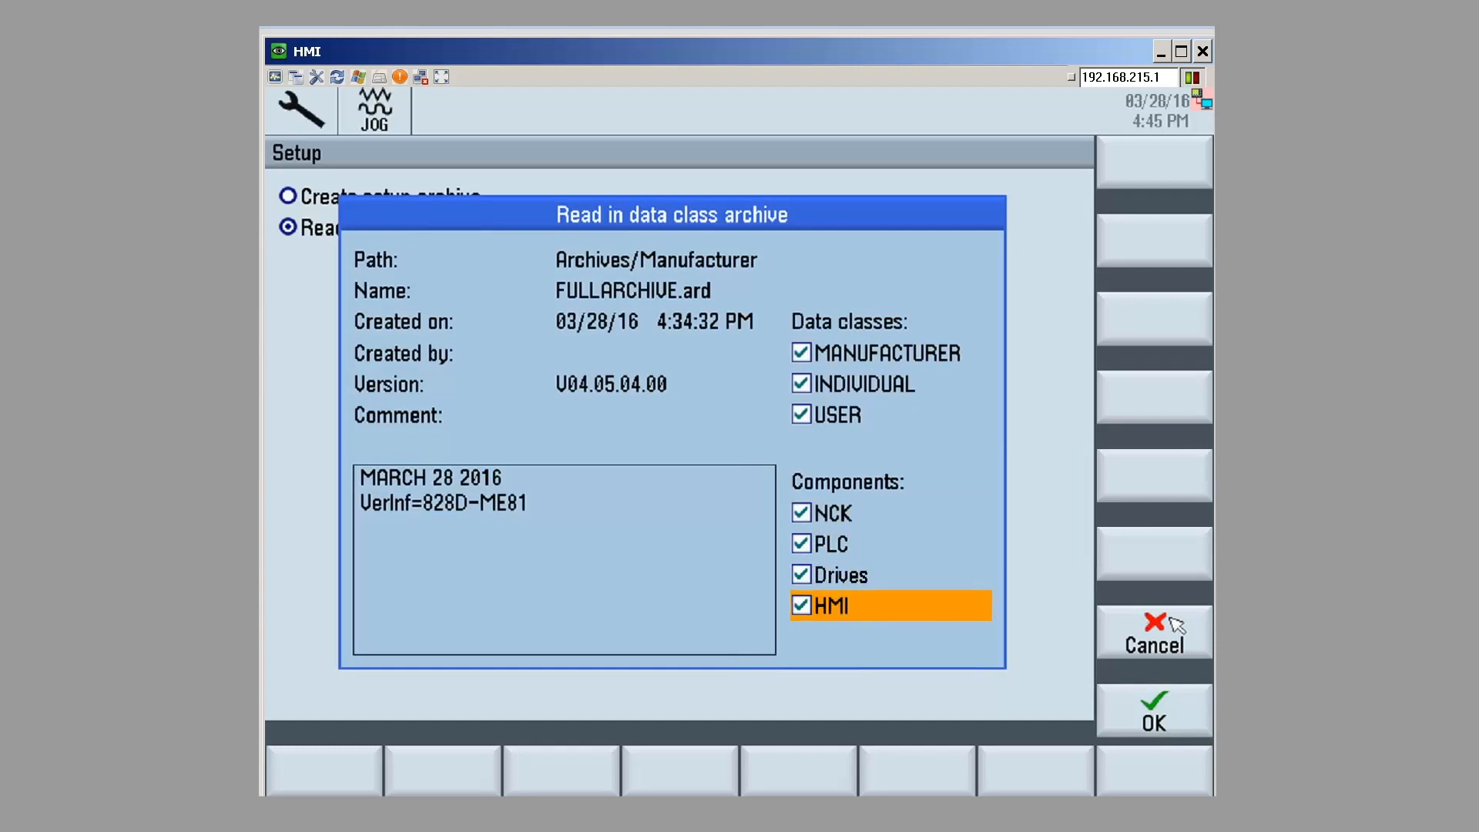
{"action": "left_click", "coordinate": [1152, 631]}
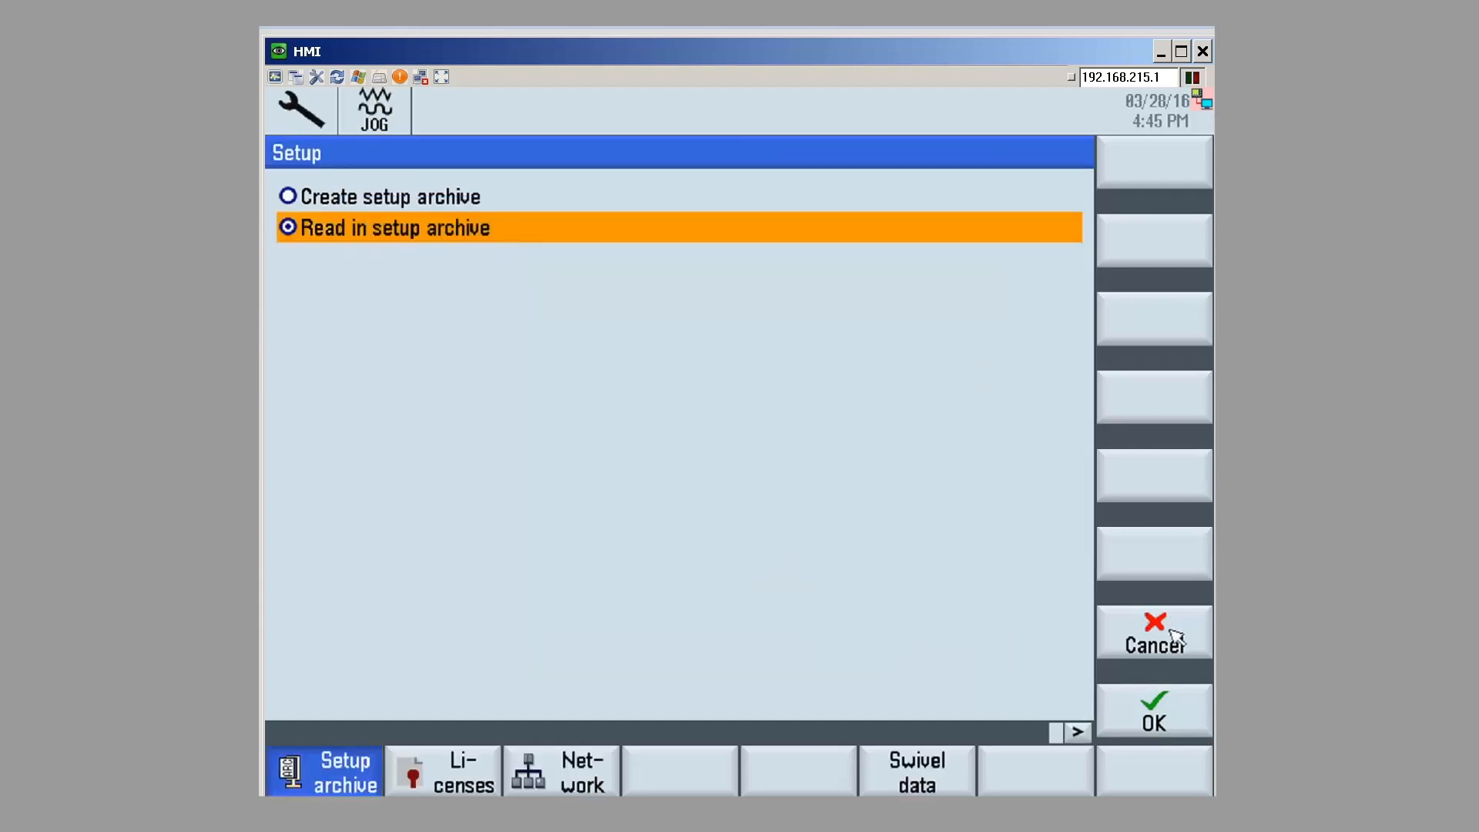